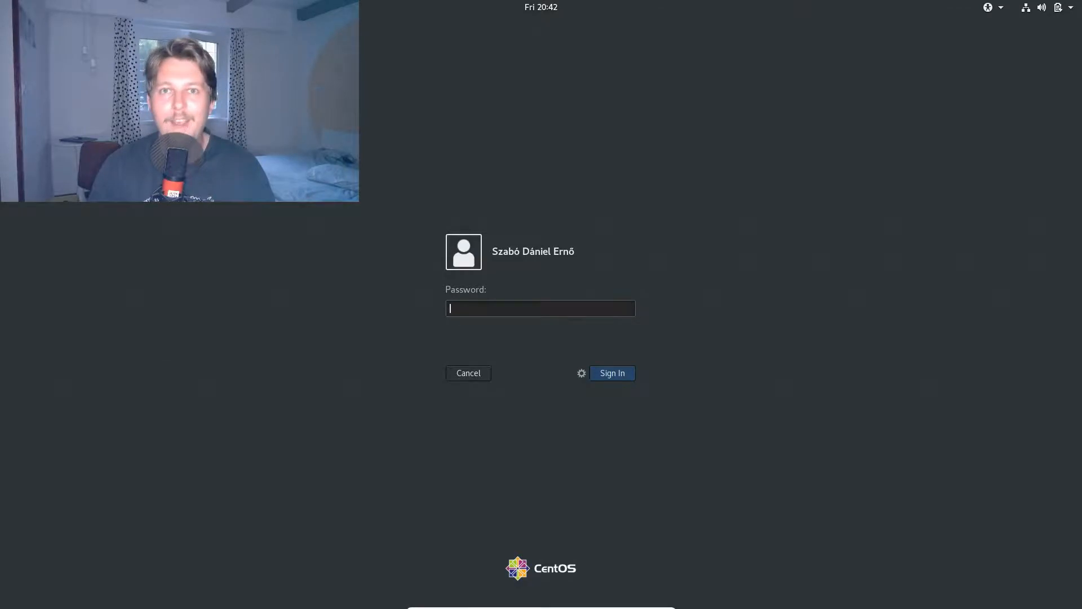
pyautogui.moveTo(529, 310)
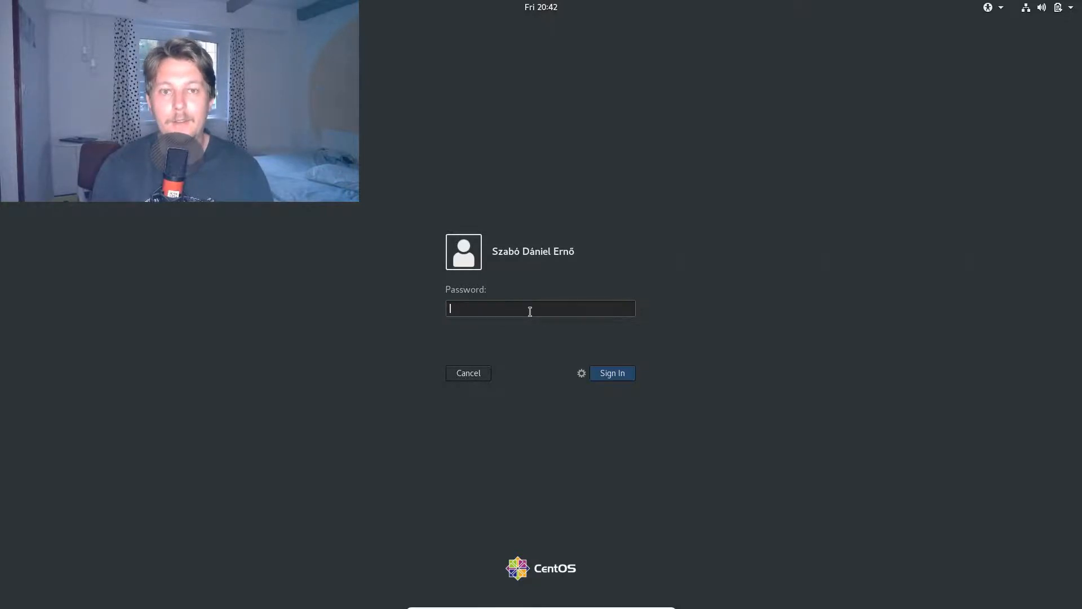
# - Enter the account password and sign in to the CentOS 7 desktop
pyautogui.write('password')
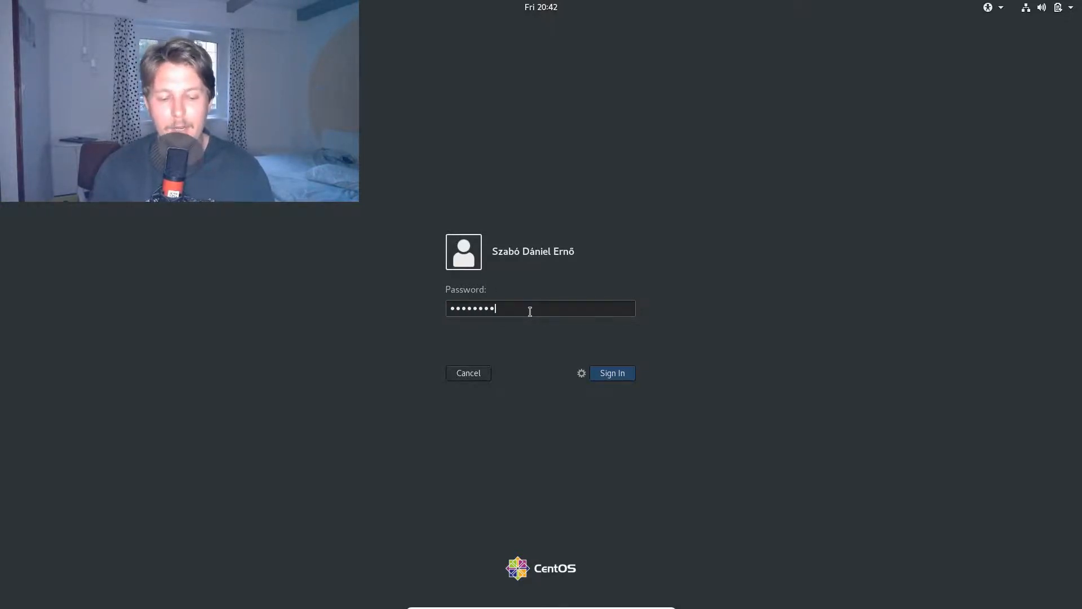
pyautogui.click(612, 373)
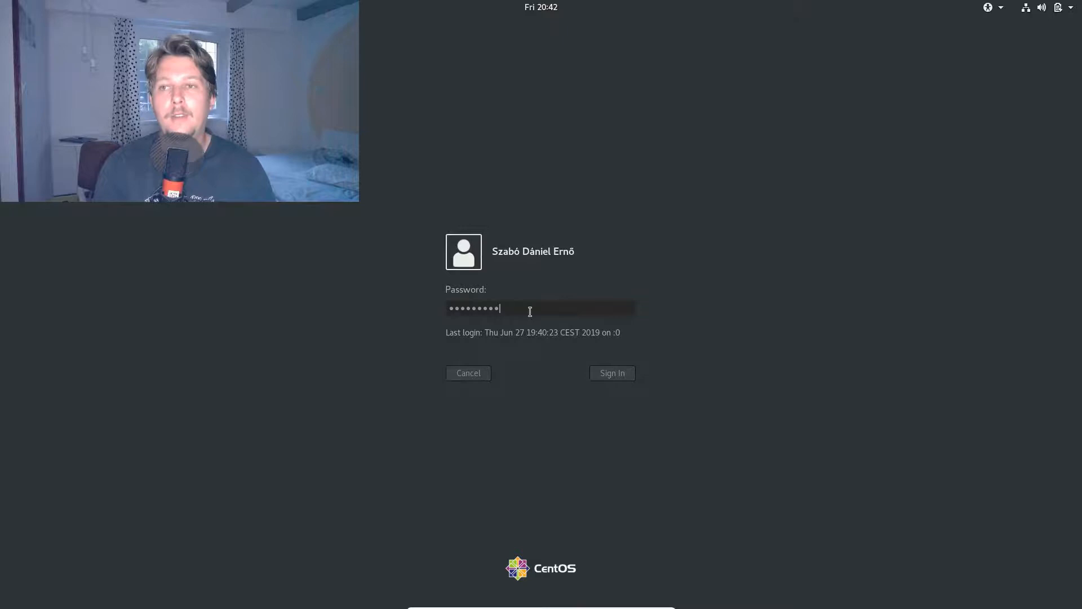
pyautogui.click(611, 373)
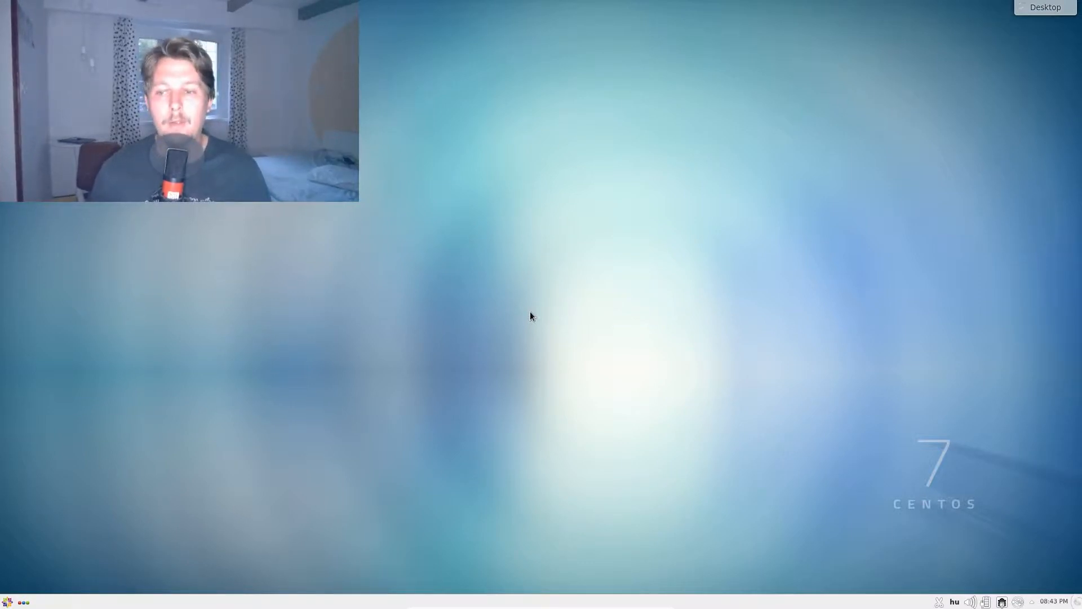
pyautogui.moveTo(673, 4)
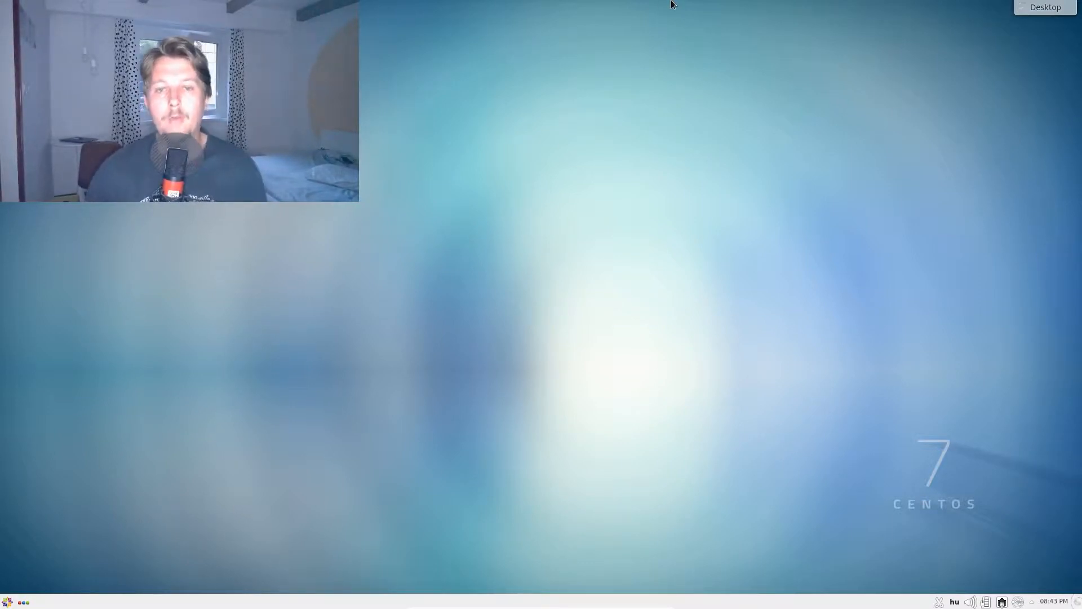
pyautogui.moveTo(688, 228)
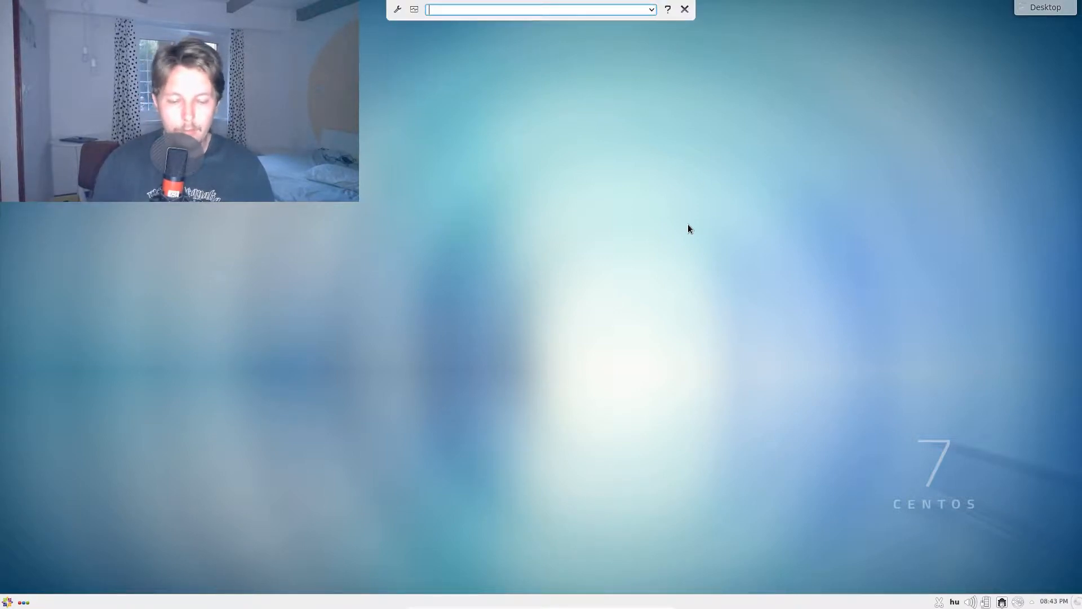
# - Search KRunner for 'konsol' and launch the Konsole terminal
pyautogui.write('konsol')
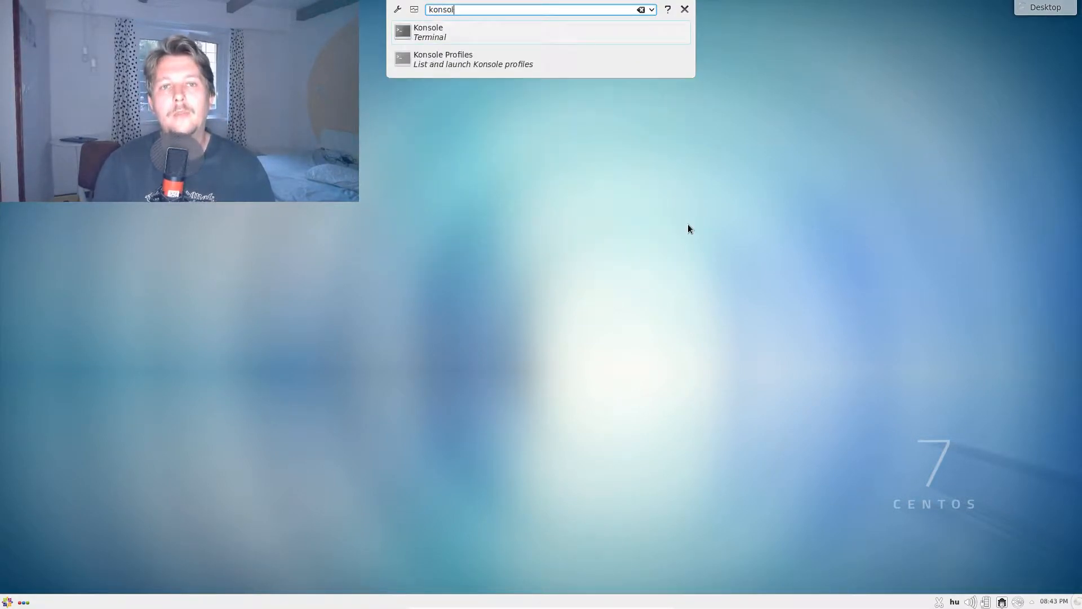
pyautogui.click(428, 31)
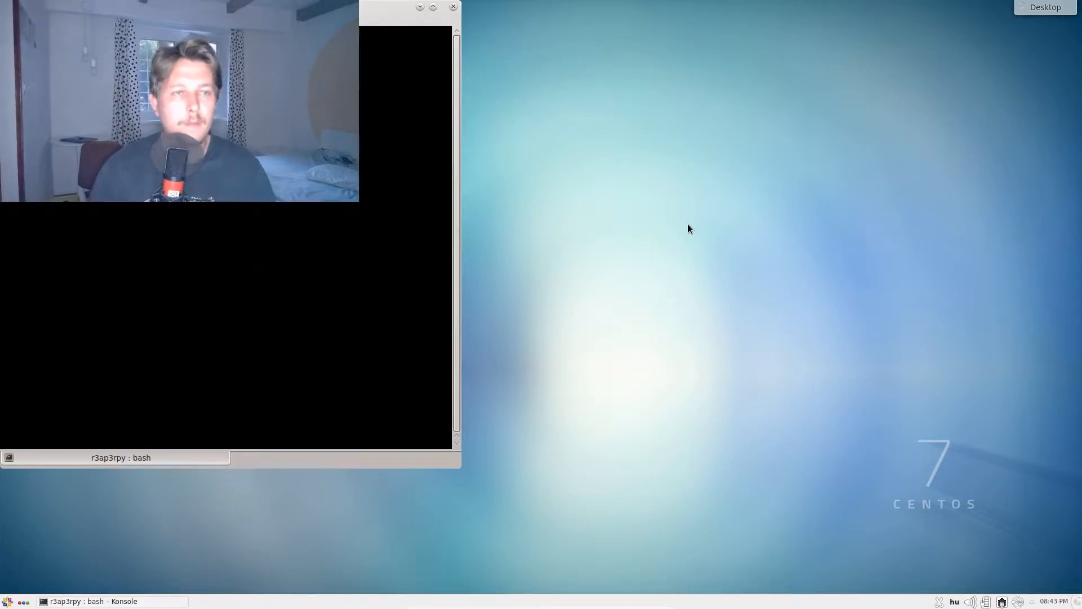
pyautogui.moveTo(252, 473)
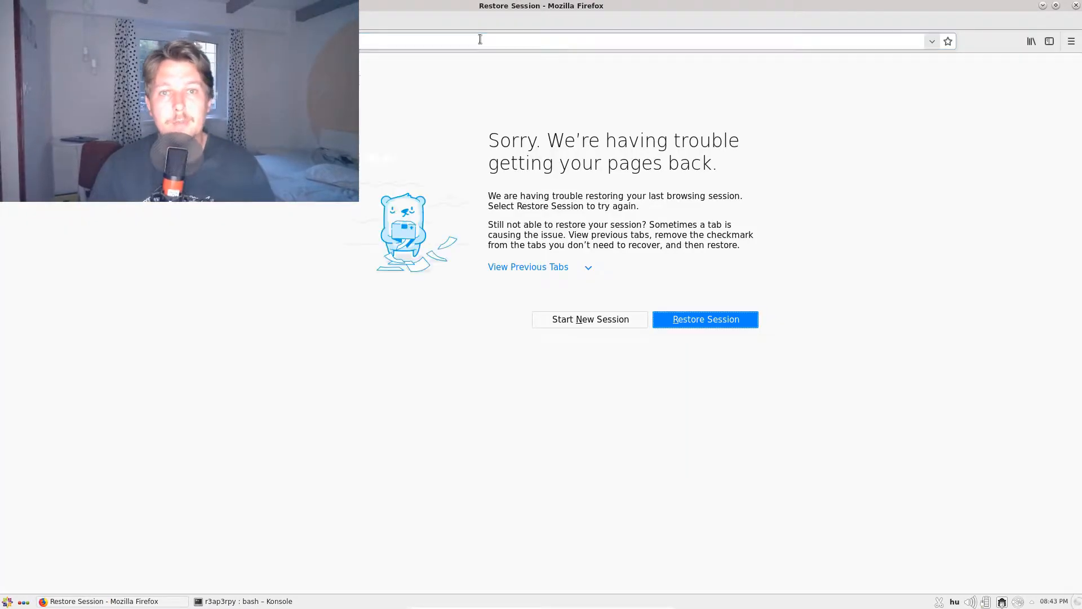
# - Search PyPI for 'safety' and open the safety 1.8.5 project page's description
pyautogui.click(622, 40)
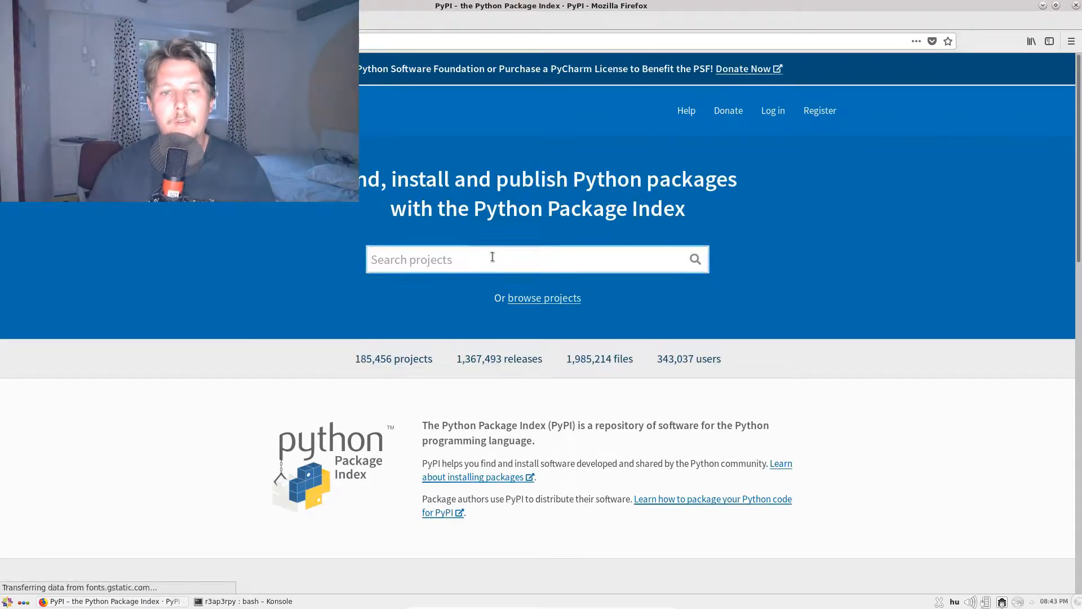
pyautogui.write('safety')
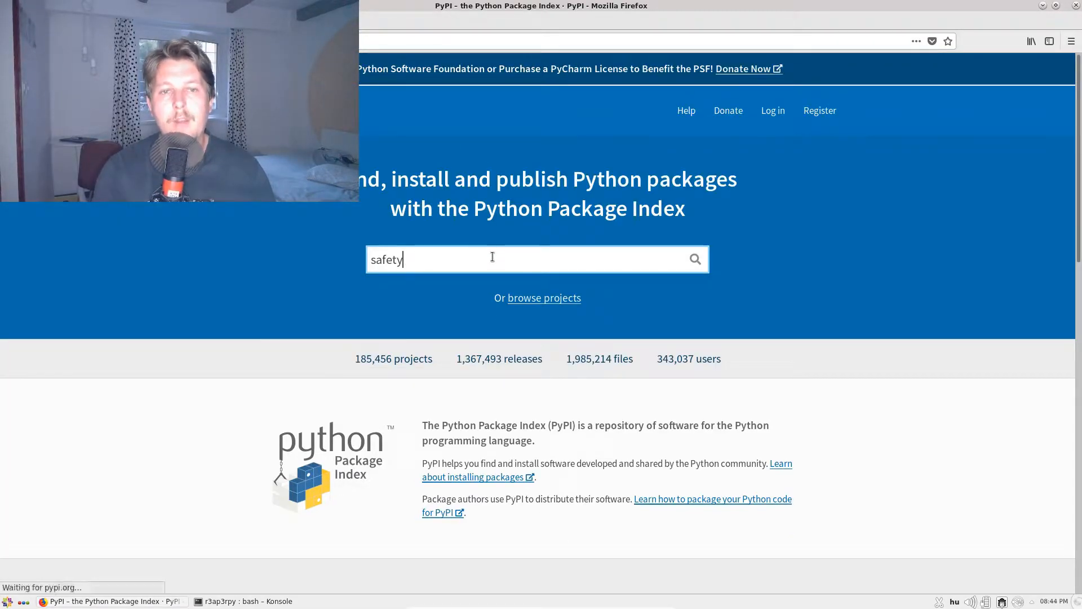
pyautogui.press('Return')
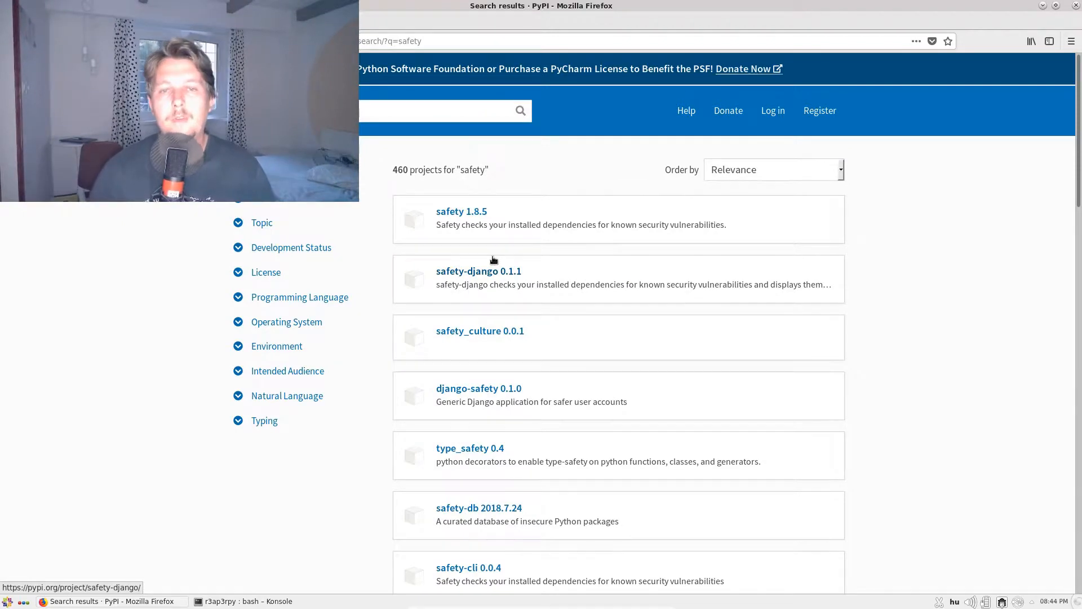
pyautogui.click(462, 211)
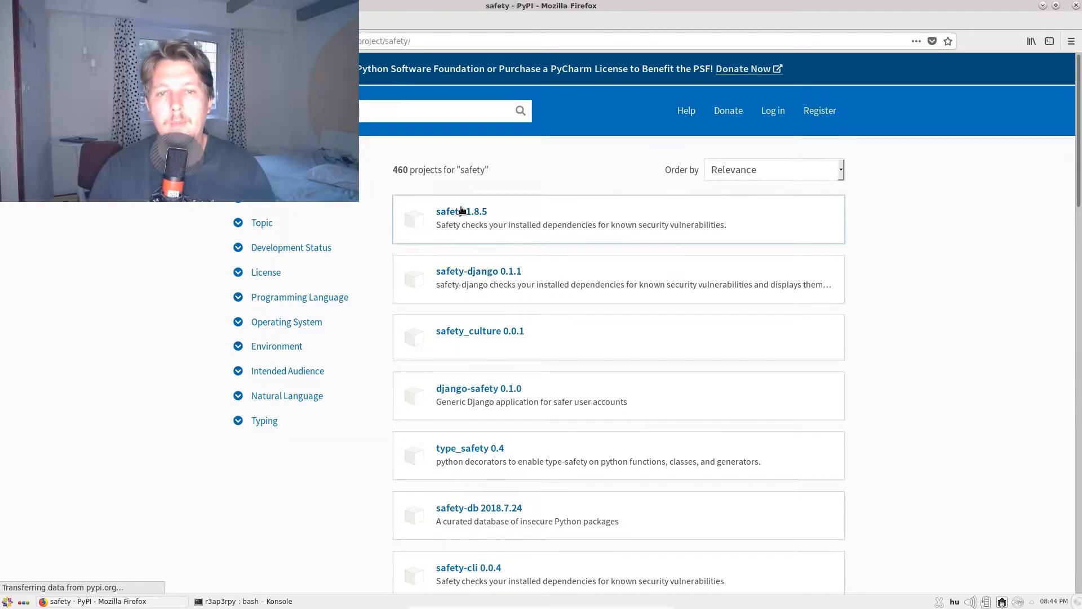
pyautogui.click(450, 212)
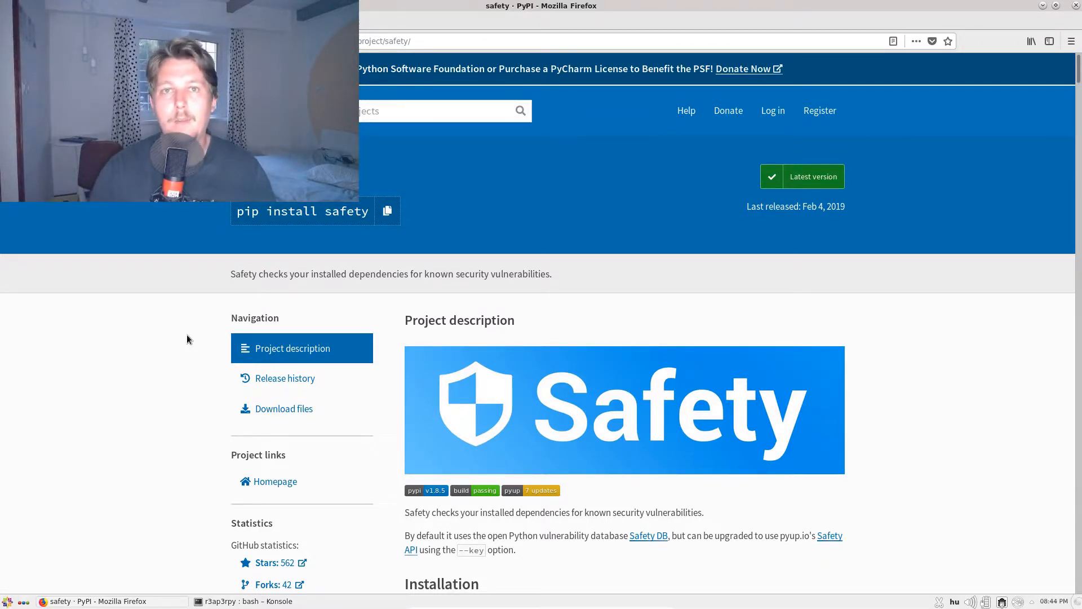
pyautogui.scroll(-3)
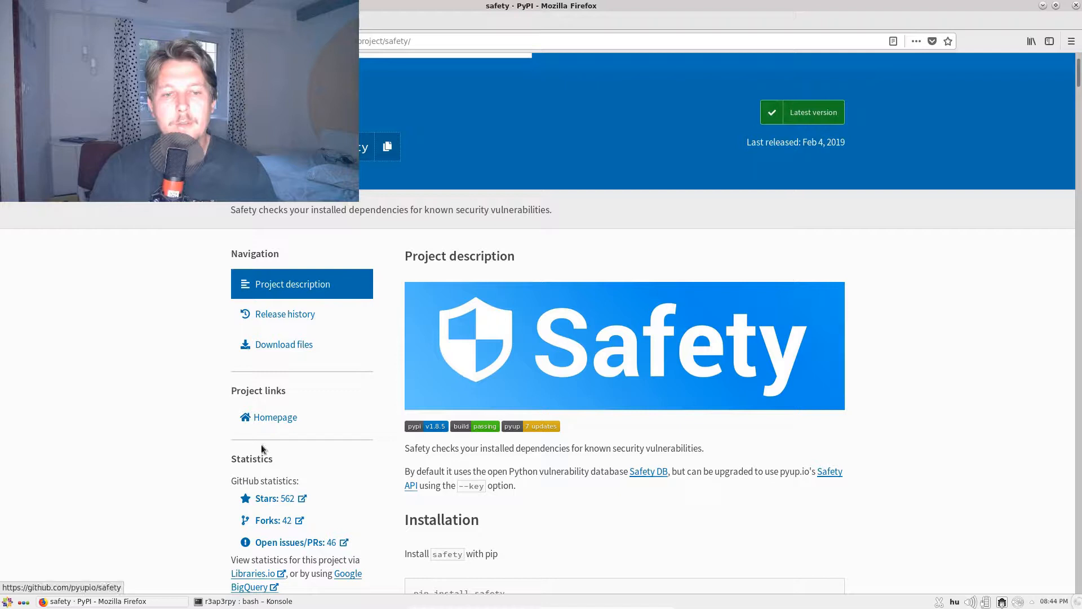
pyautogui.moveTo(274, 417)
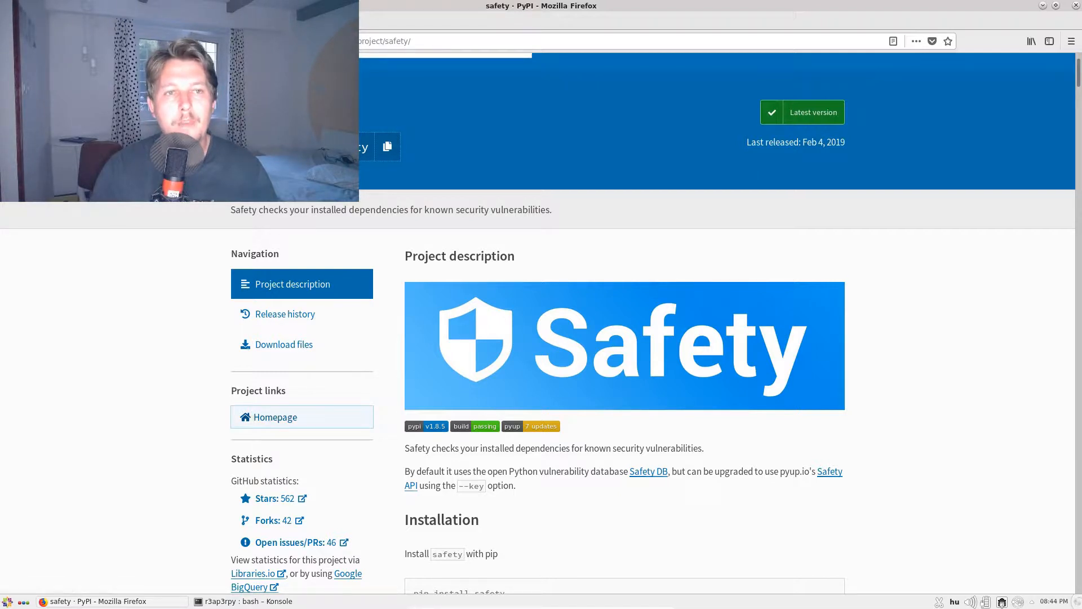
# - Scroll the pyupio/safety GitHub README to Usage and open the linked Safety DB repository
pyautogui.click(275, 417)
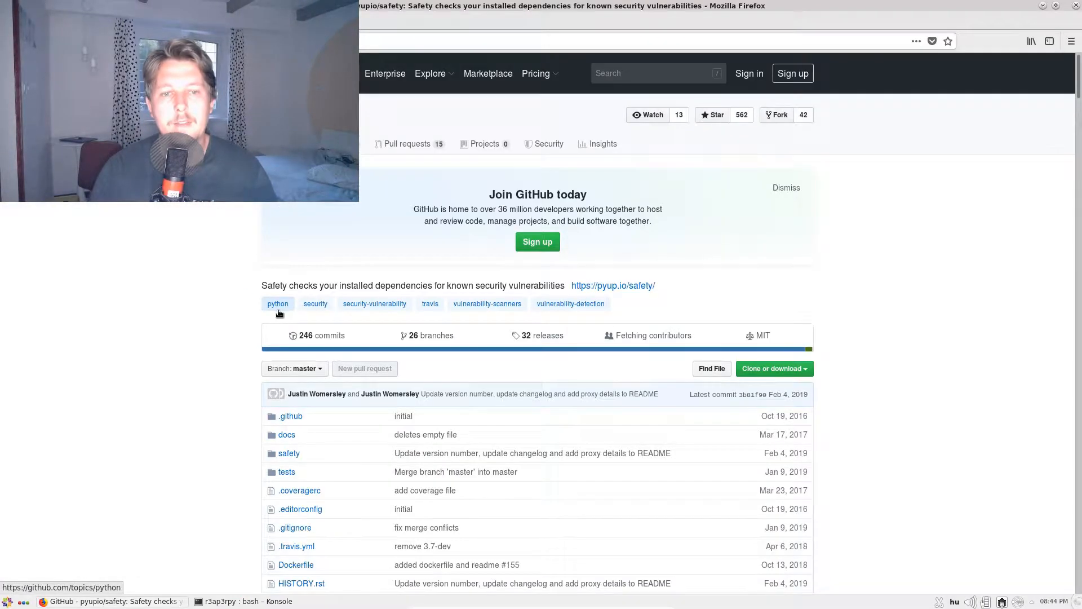
pyautogui.scroll(-3)
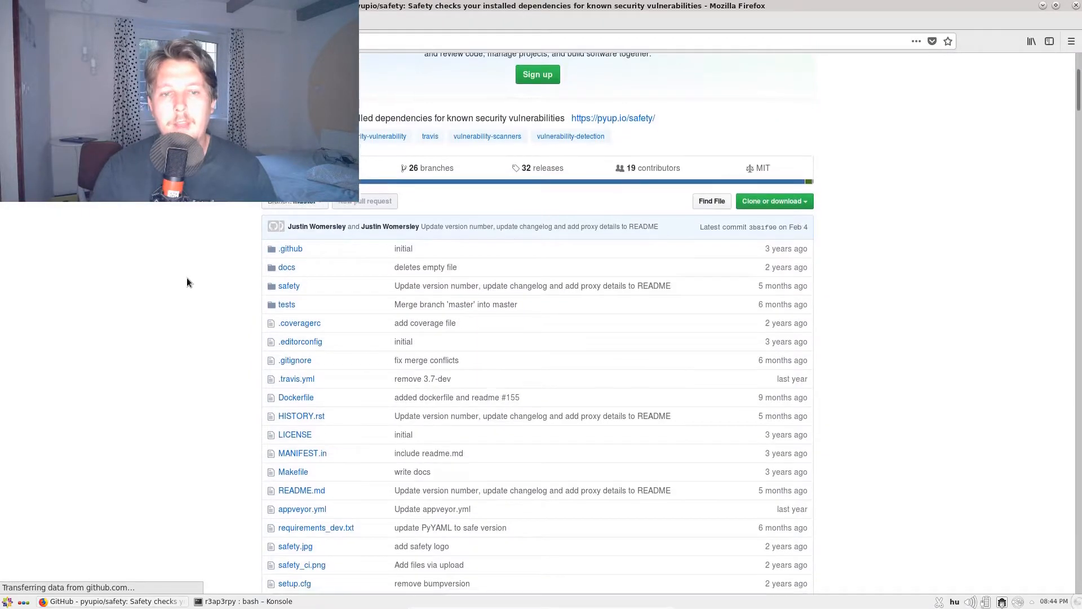
pyautogui.scroll(-3)
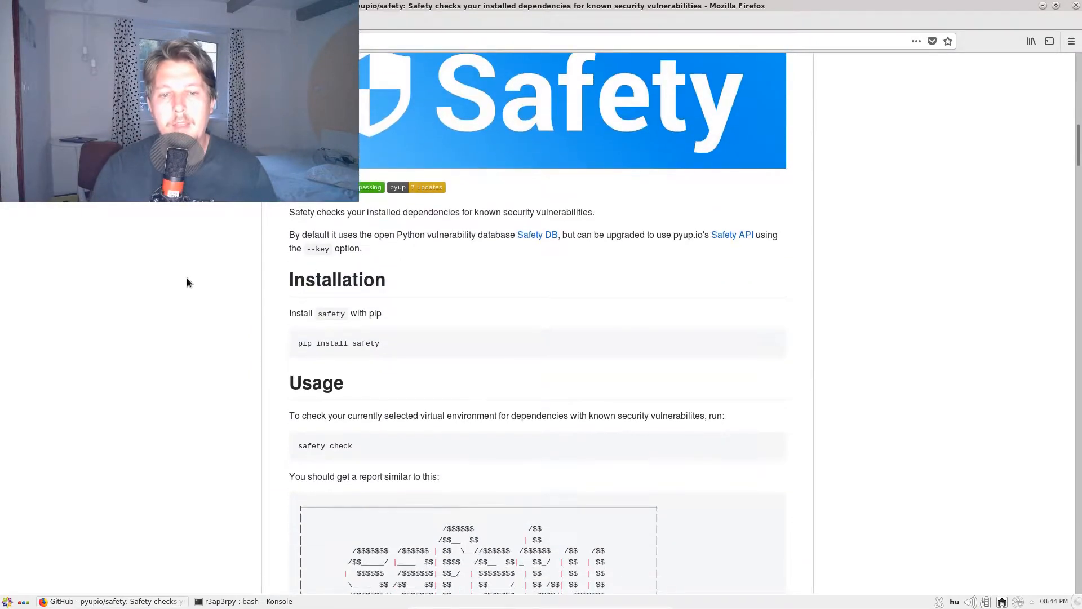
pyautogui.scroll(-3)
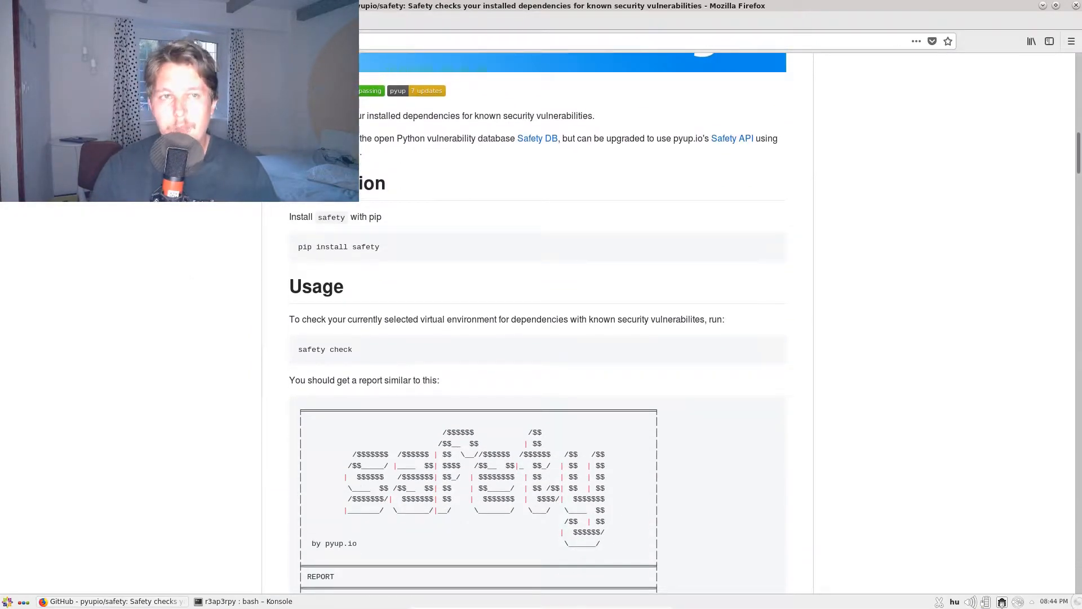
pyautogui.moveTo(538, 139)
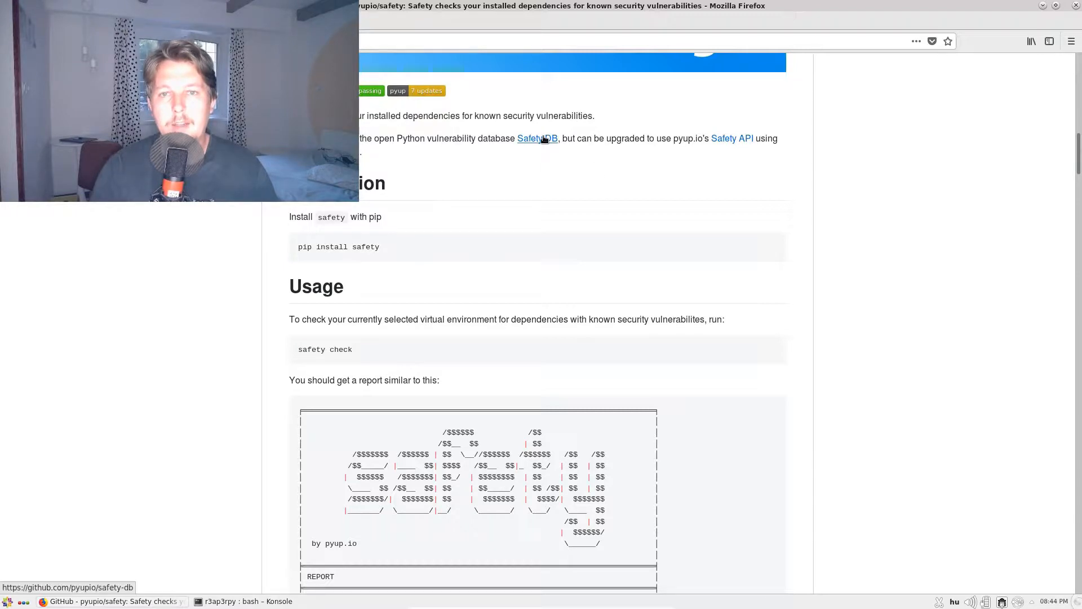
pyautogui.click(537, 139)
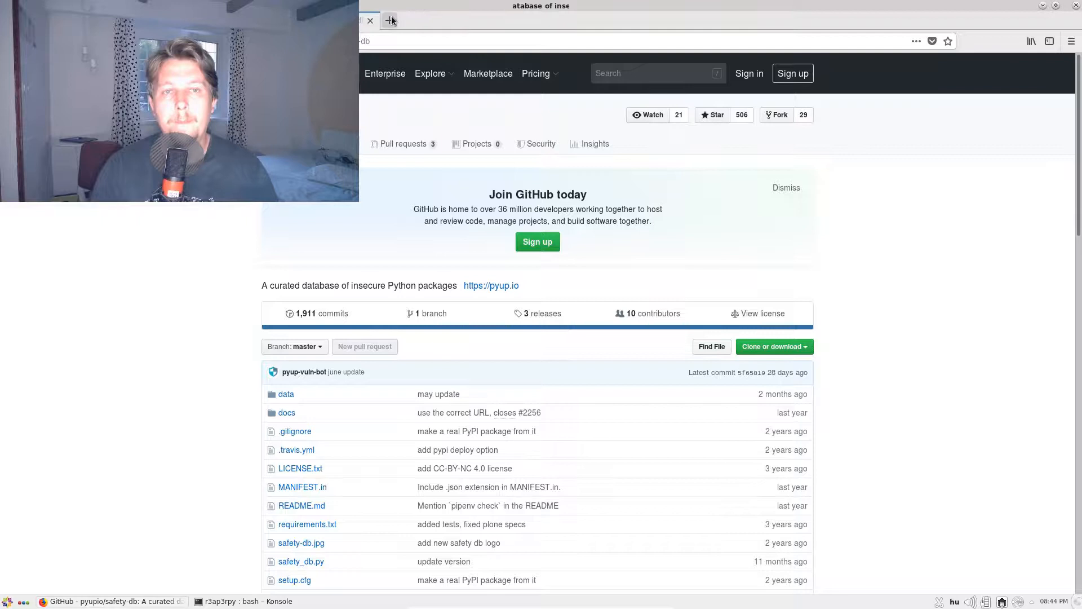
# - Open the pyup.io Safety homepage in a new tab and scroll through its description
pyautogui.click(390, 21)
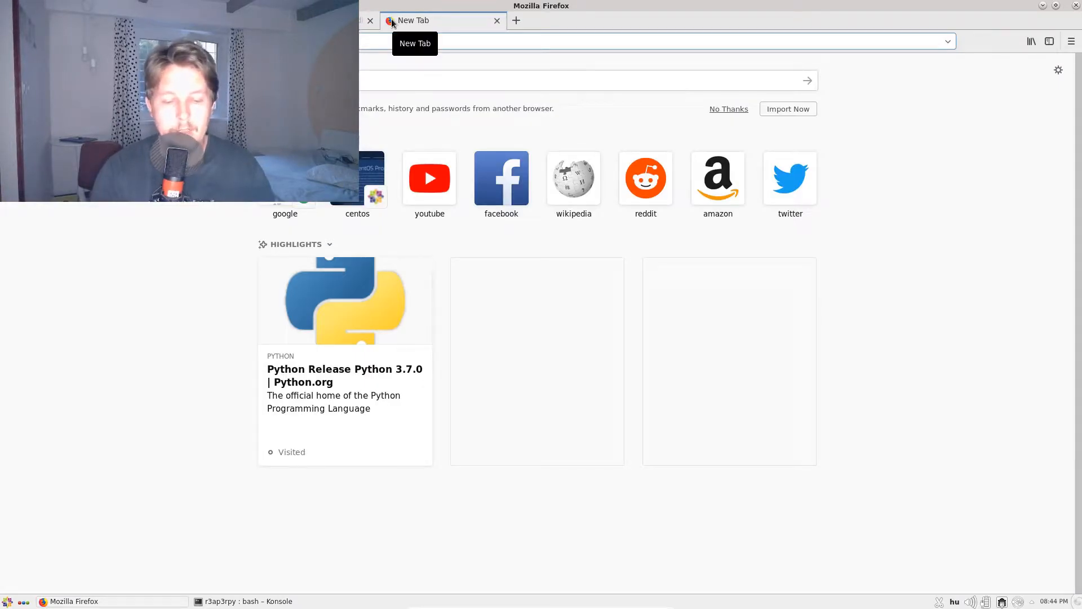
pyautogui.write('yuot')
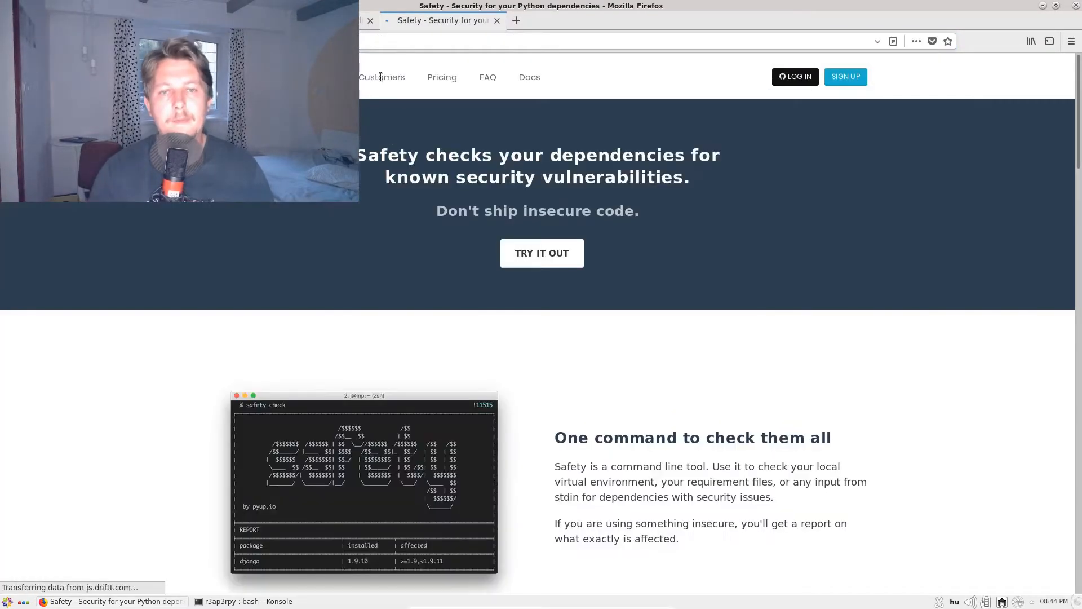
pyautogui.scroll(-3)
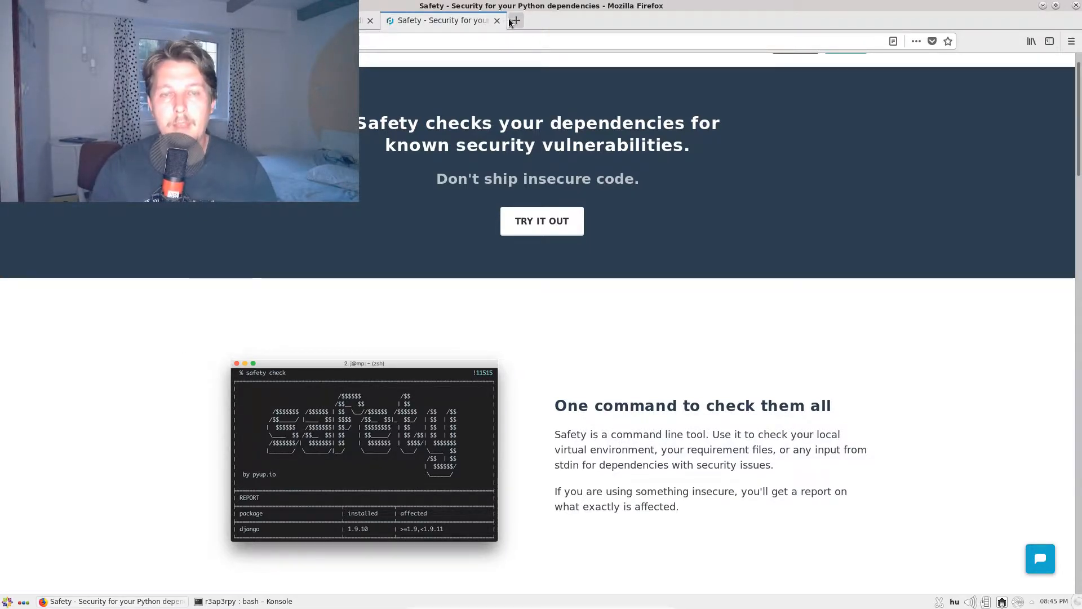
# - Find 'udemy' in the GitHub profile's repositories, open r3ap3rpy/udemy, and select its address
pyautogui.click(514, 20)
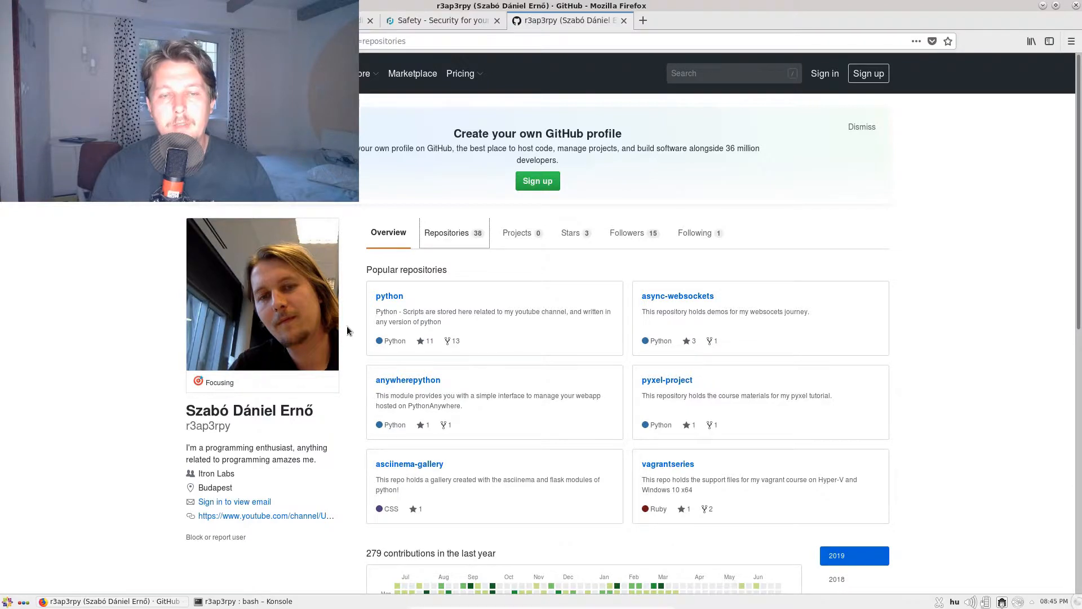
pyautogui.click(446, 233)
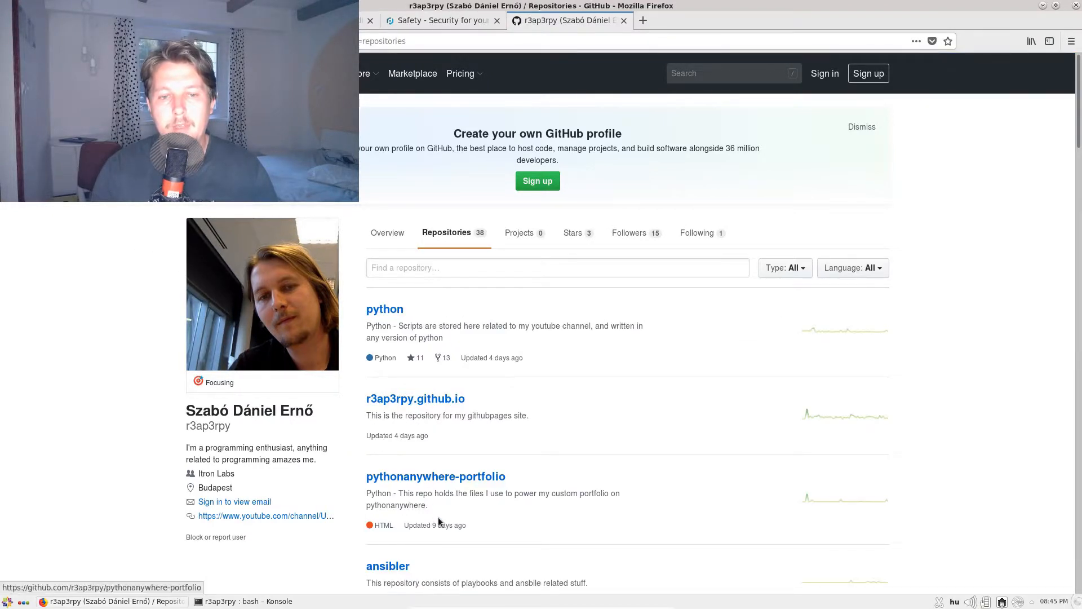
pyautogui.moveTo(76, 345)
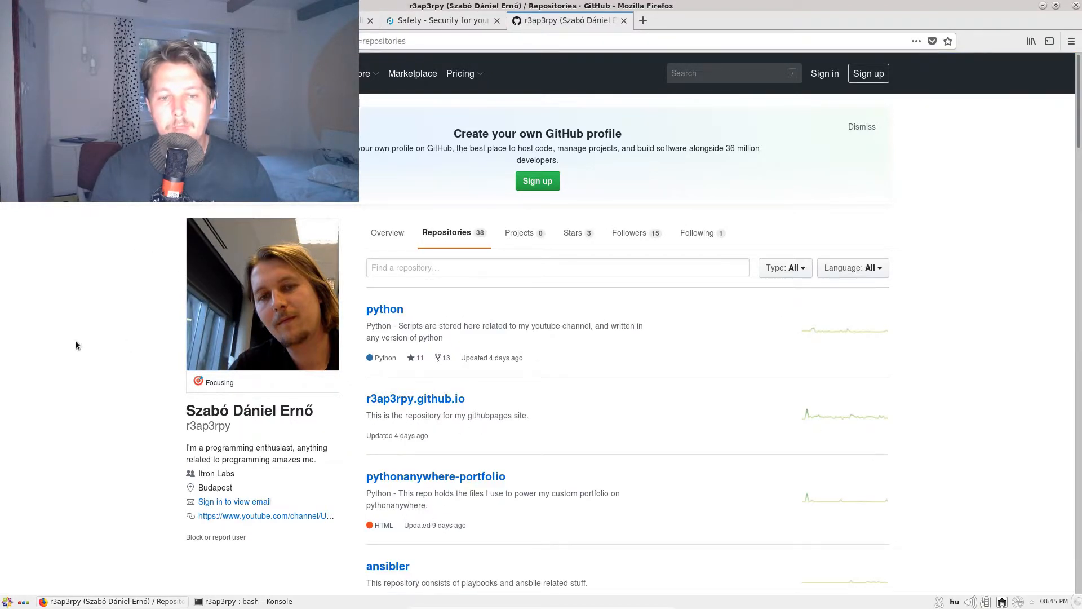
pyautogui.scroll(-3)
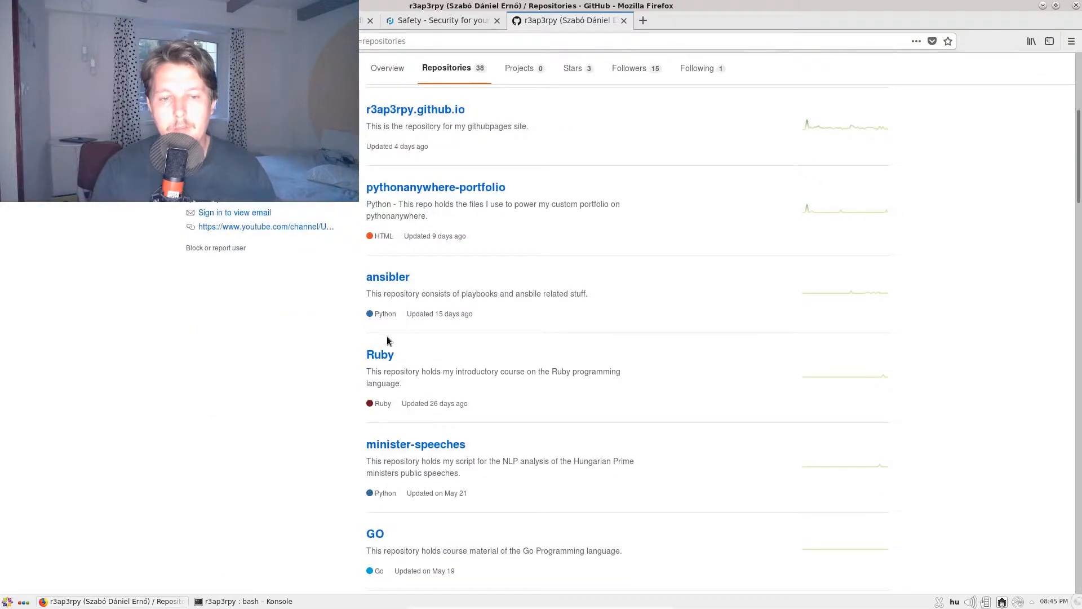
pyautogui.write('udemy')
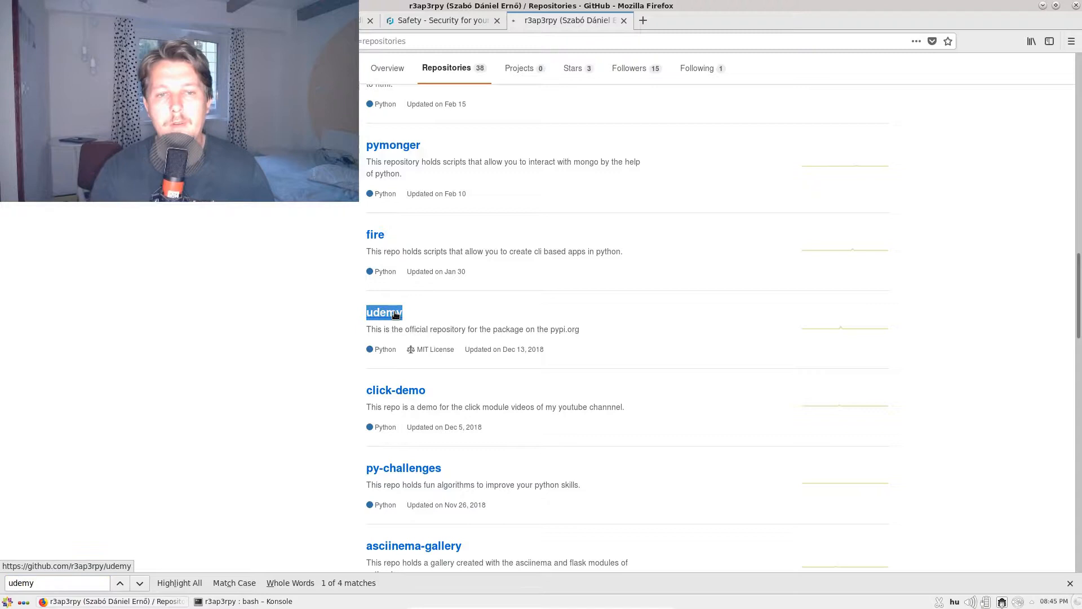
pyautogui.click(384, 312)
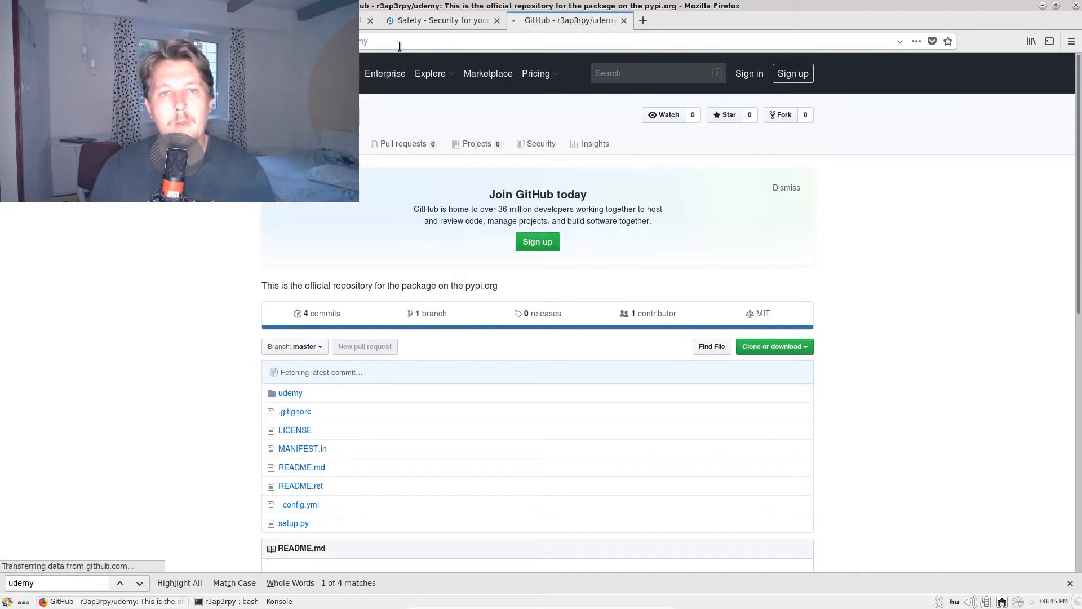
pyautogui.click(227, 601)
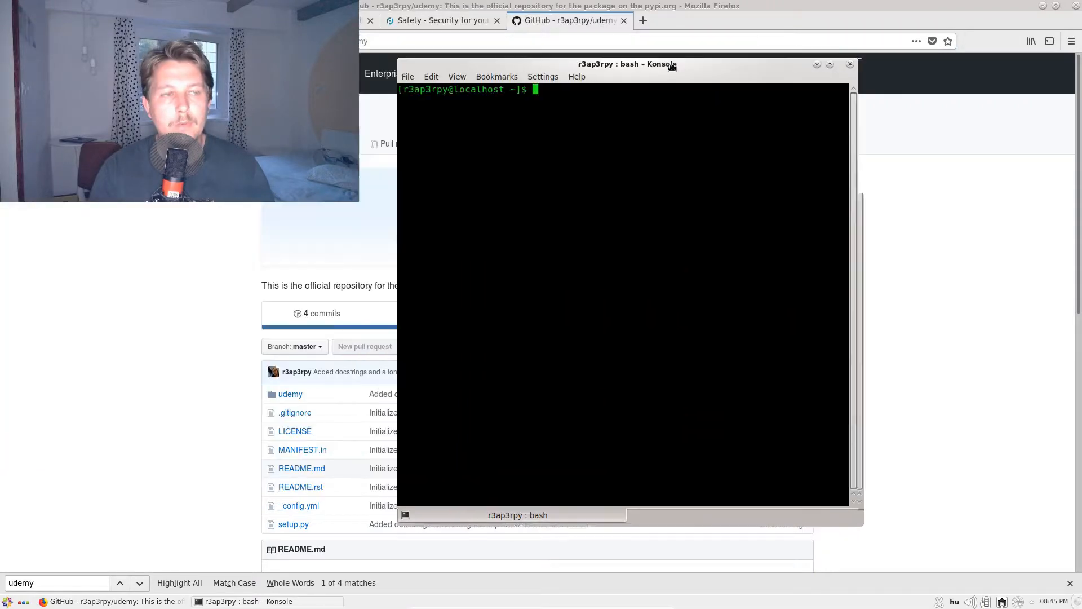
# - Increase the Konsole profile's text size and maximize the terminal window
pyautogui.rightClick(673, 151)
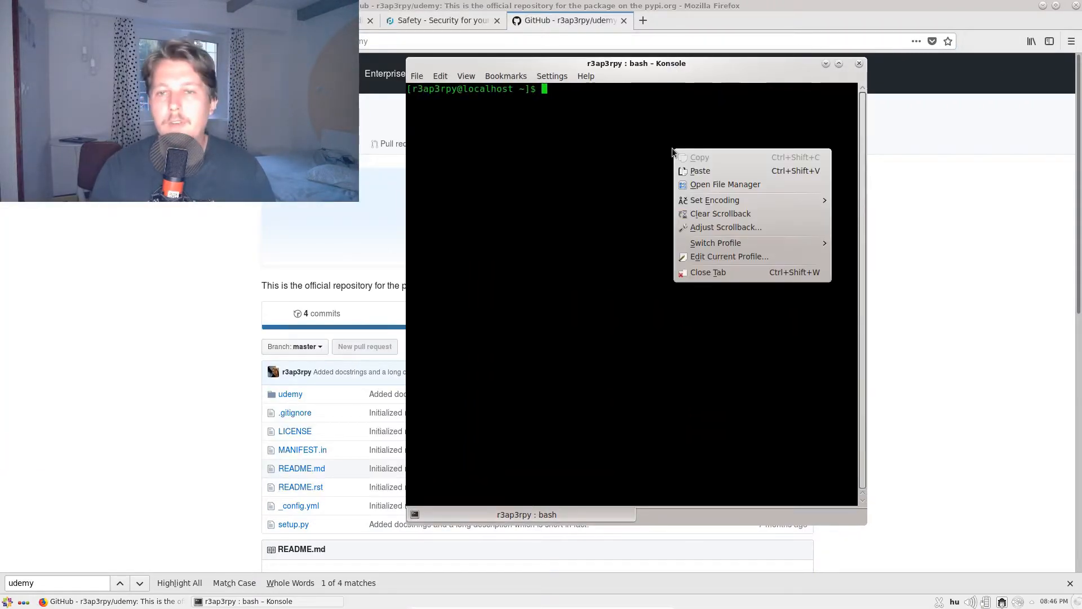
pyautogui.click(729, 256)
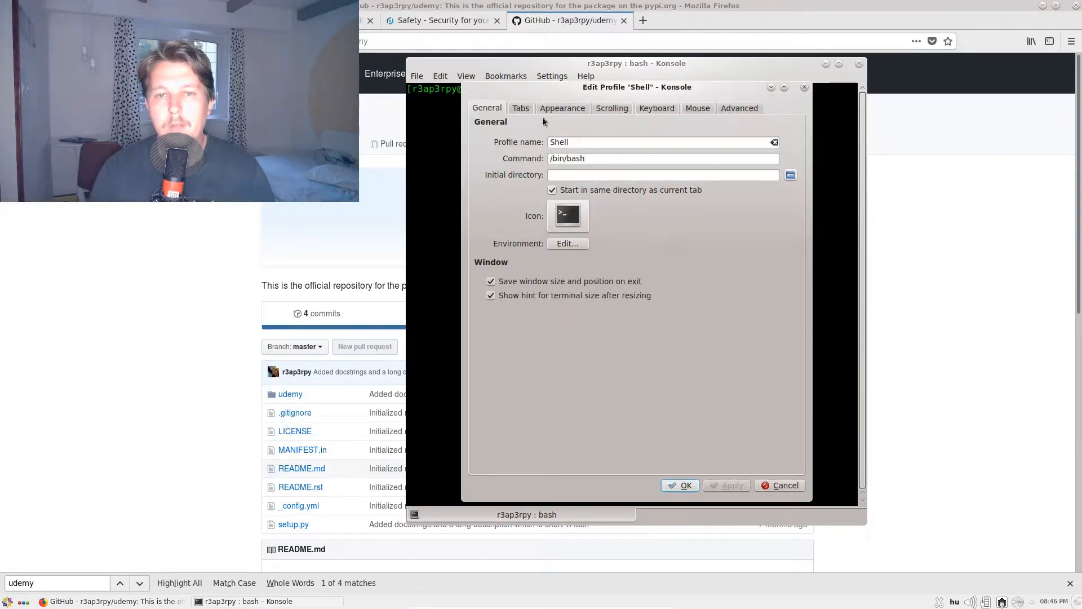
pyautogui.click(562, 107)
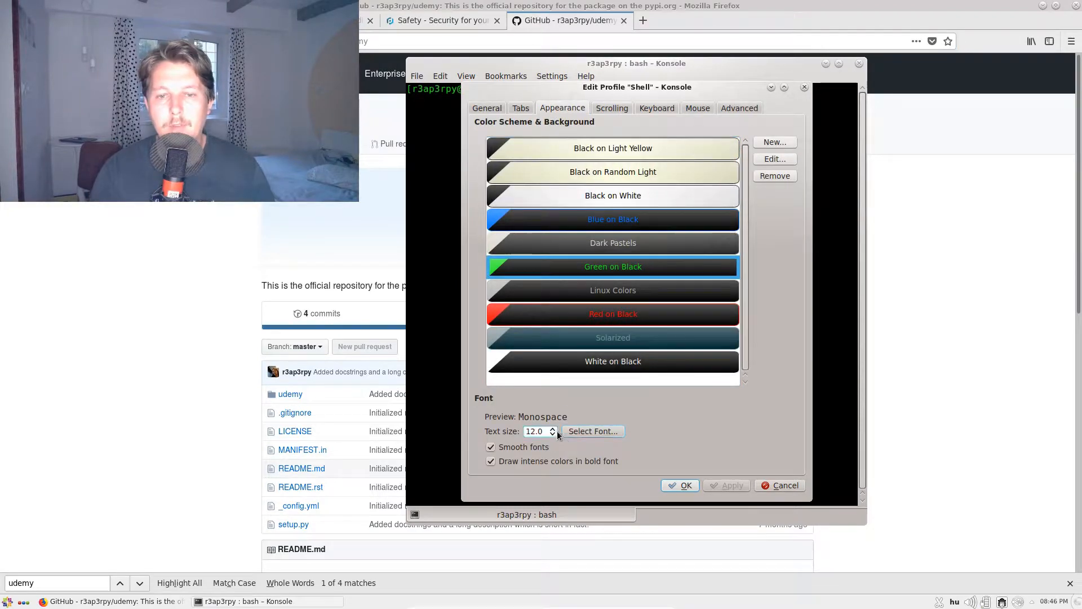
pyautogui.click(551, 428)
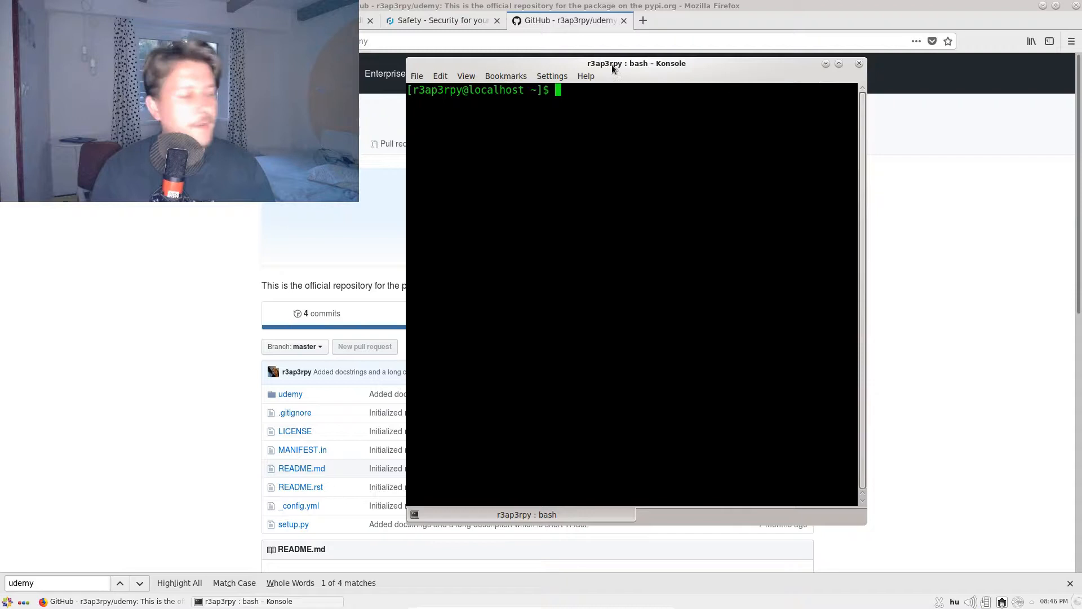
pyautogui.moveTo(611, 63); pyautogui.dragTo(570, 19)
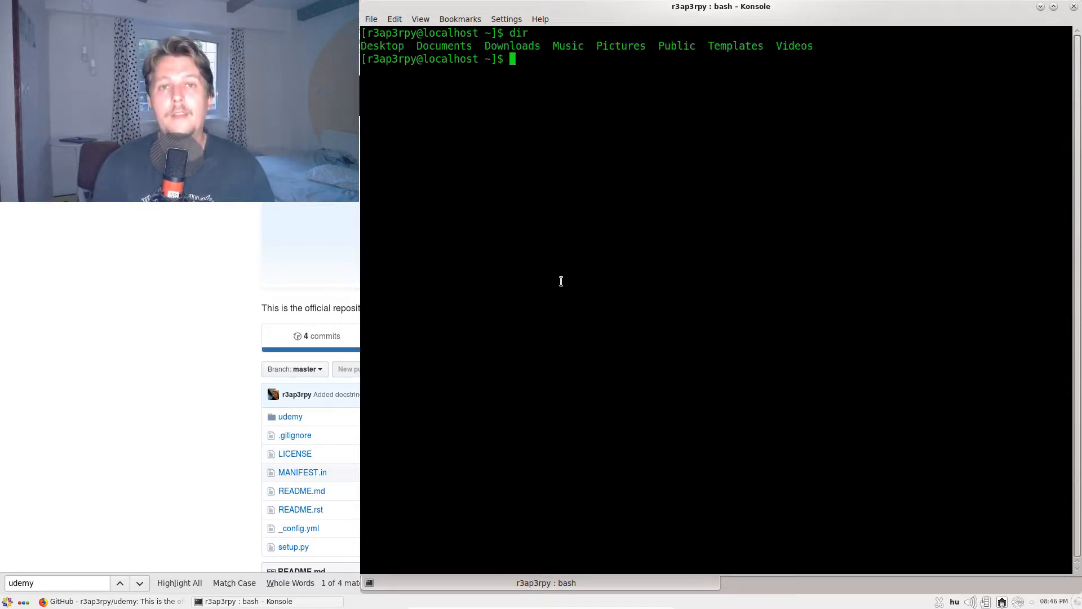
# - Clone the pasted udemy repository URL into Desktop and change into its folder
pyautogui.write('cd Desktop/')
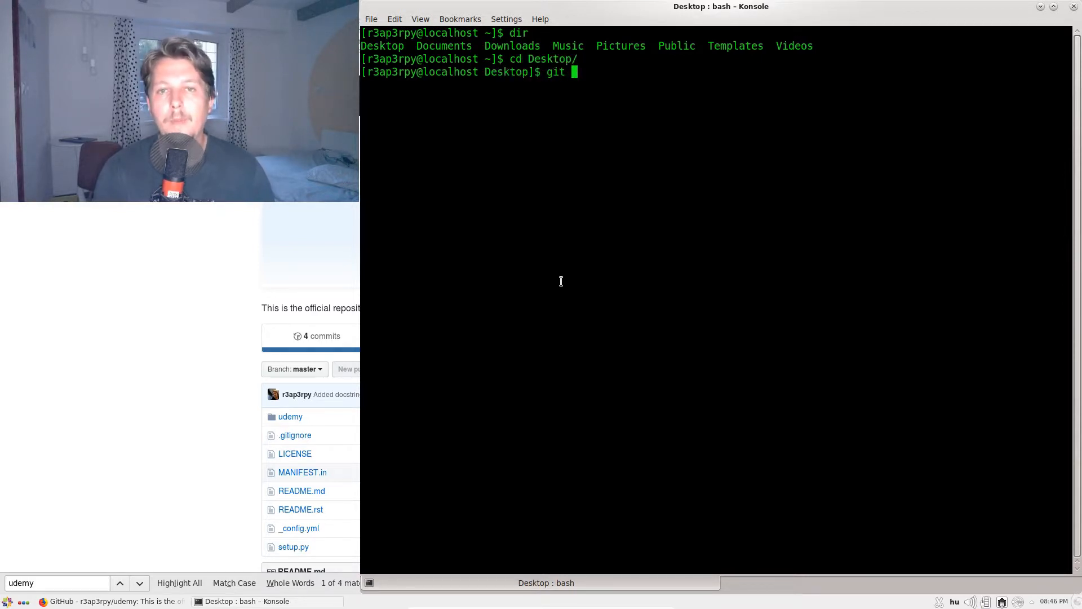
pyautogui.rightClick(561, 281)
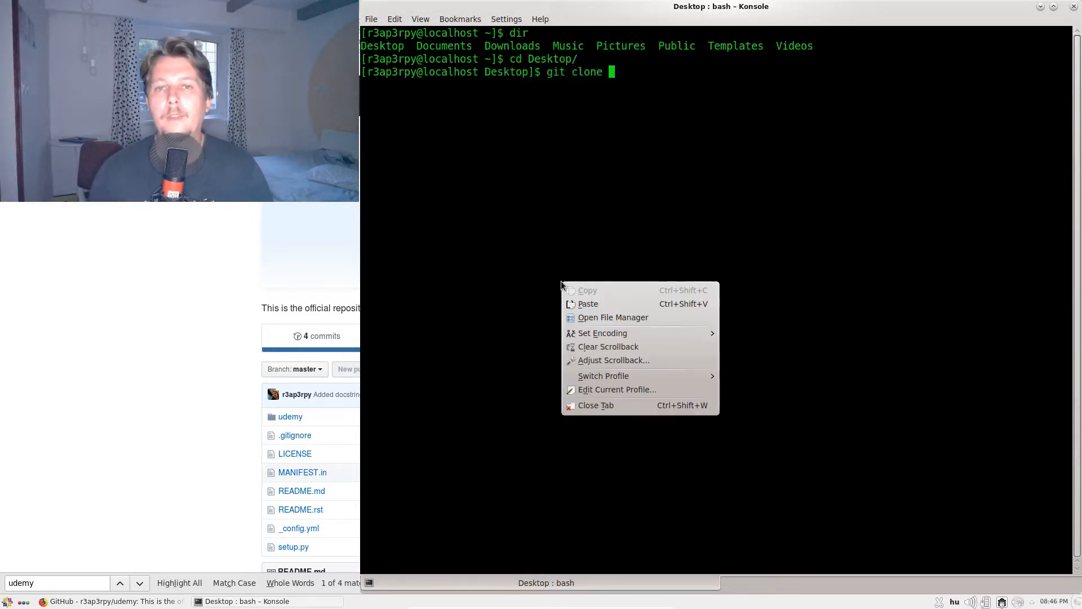
pyautogui.click(587, 304)
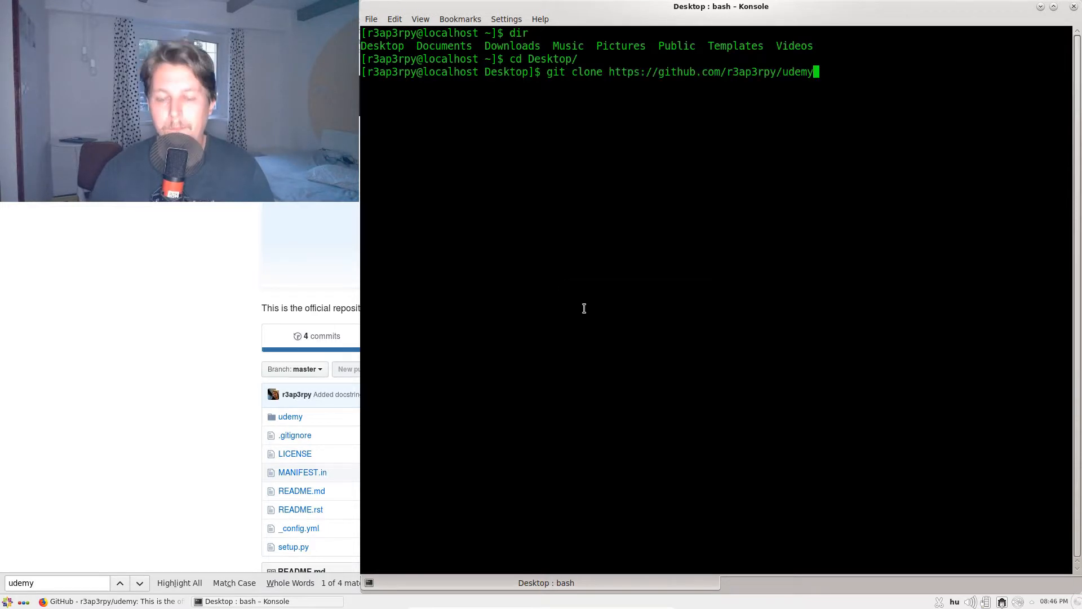
pyautogui.press('Return')
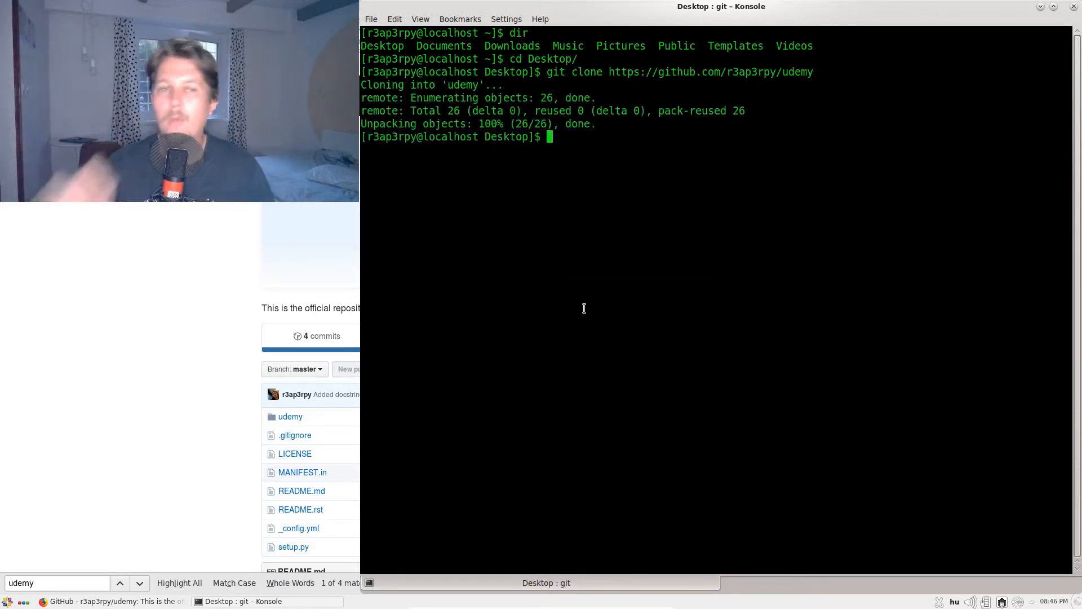
pyautogui.write('cd udemy/')
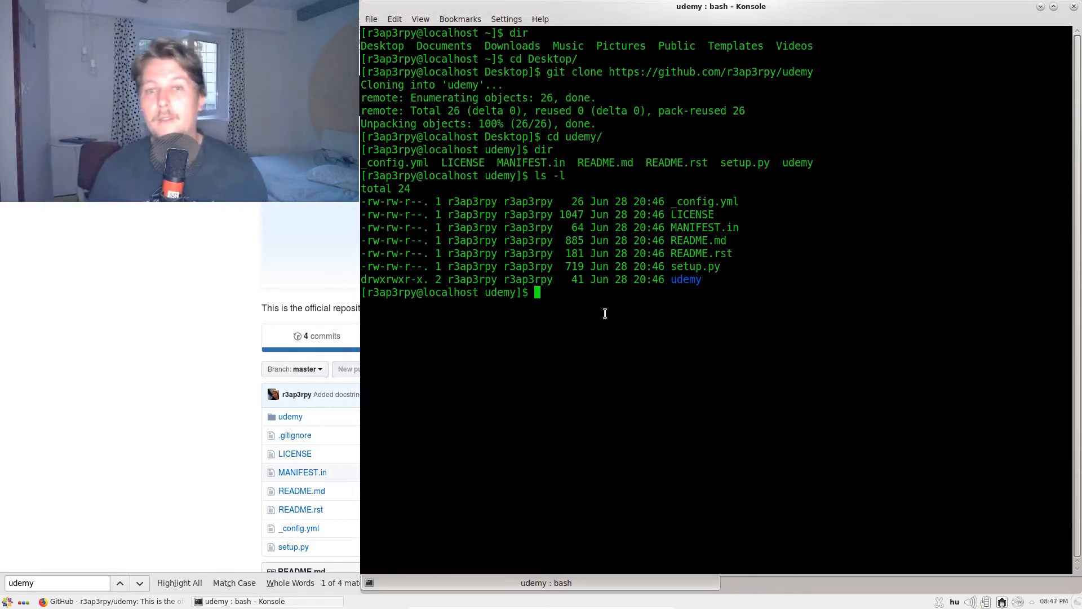
# - Review the udemy and safety-db README pages in Firefox, then return to Konsole
pyautogui.click(103, 600)
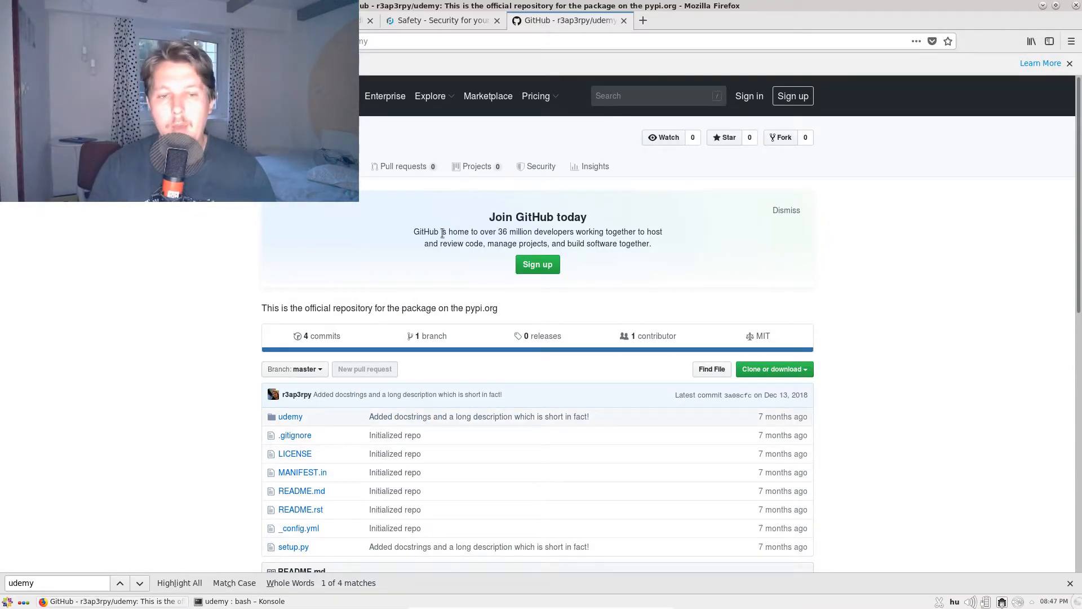
pyautogui.scroll(-3)
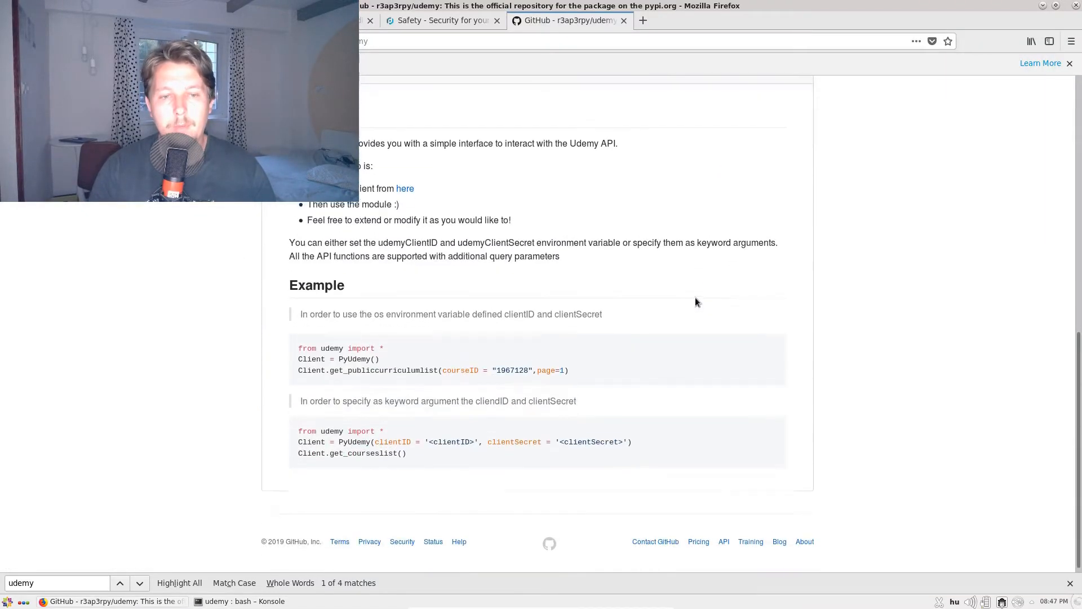
pyautogui.click(442, 20)
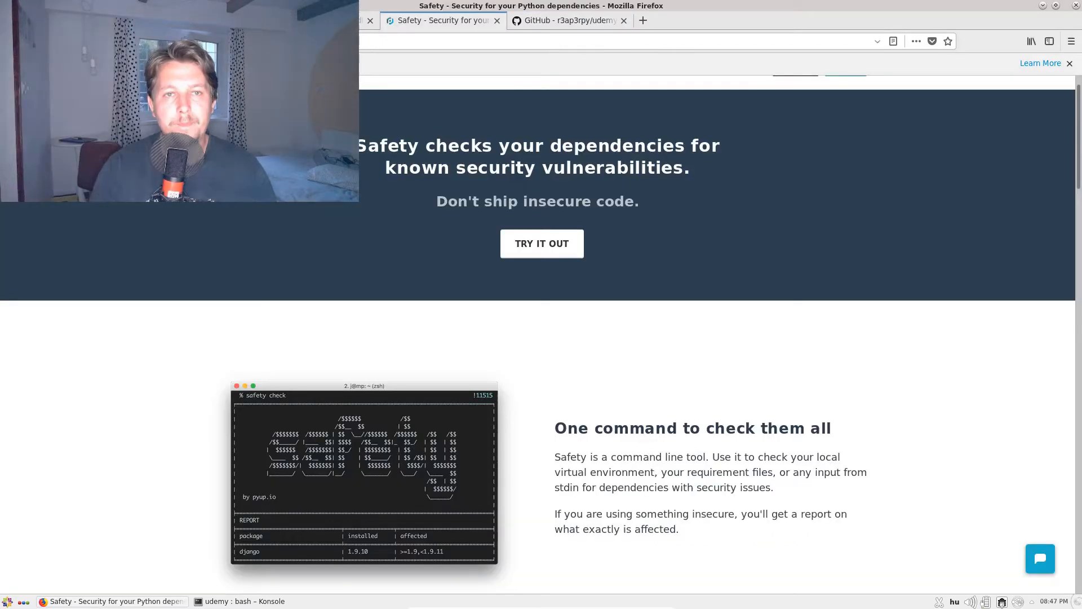
pyautogui.click(566, 20)
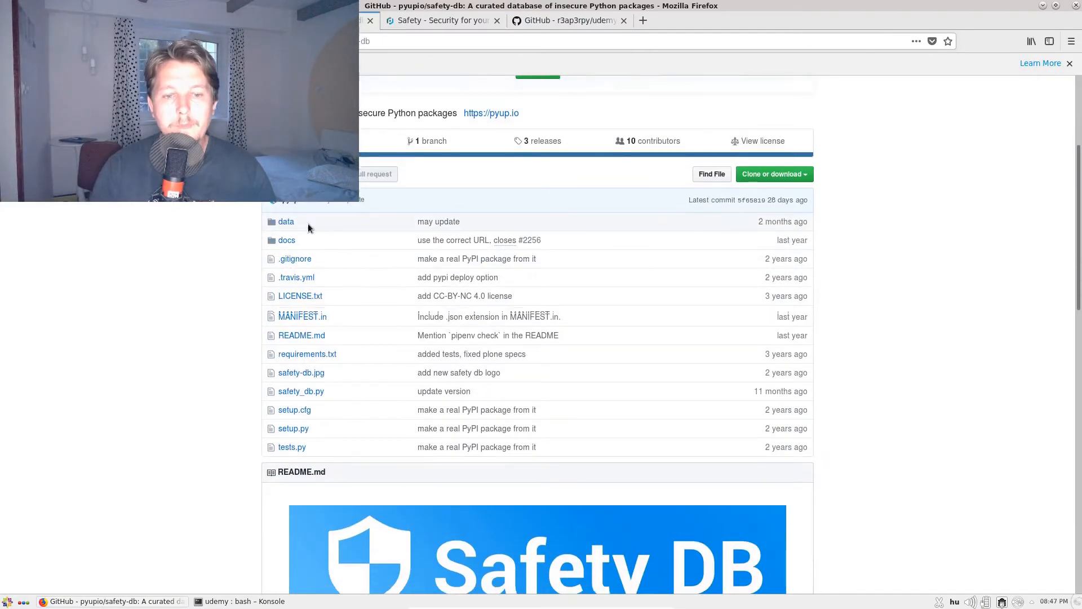
pyautogui.scroll(-3)
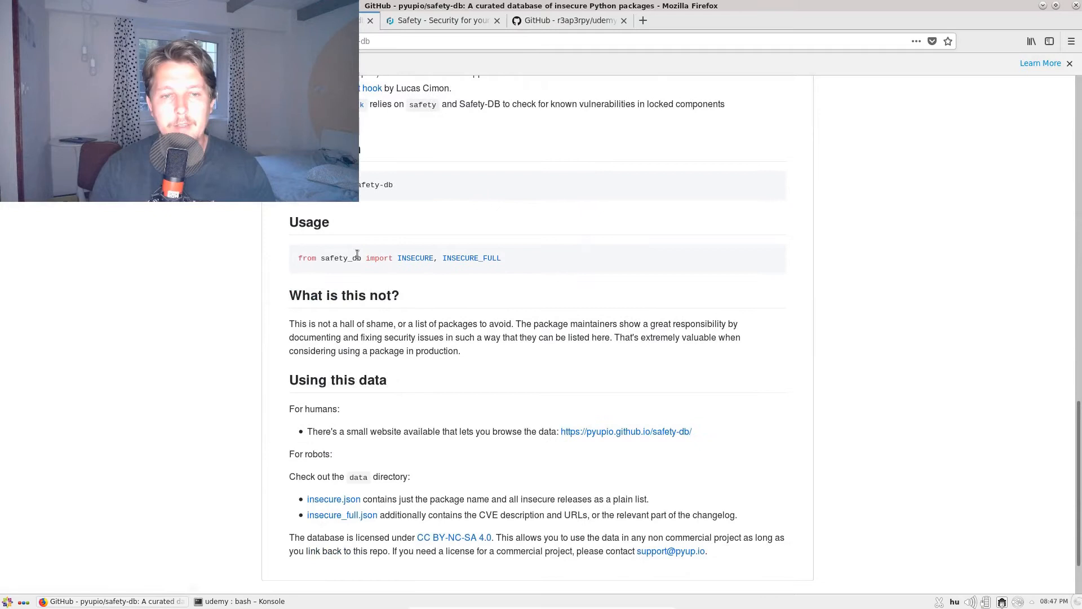
pyautogui.scroll(-3)
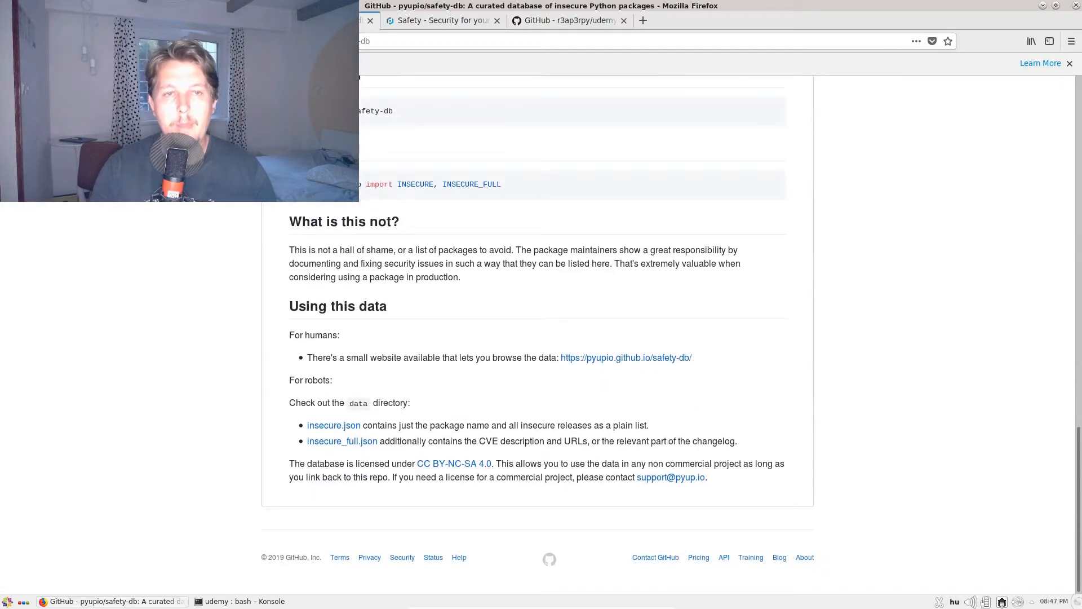
pyautogui.click(242, 601)
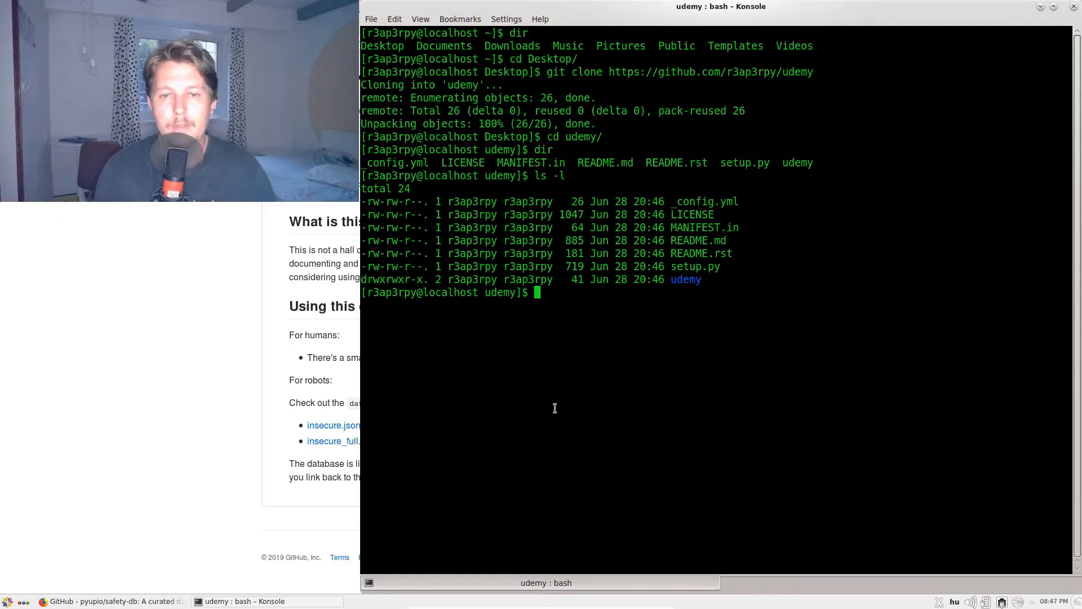
# - Run 'python3.7 -m pip install safety', hit a permission-denied error, and retype the command
pyautogui.write('python4')
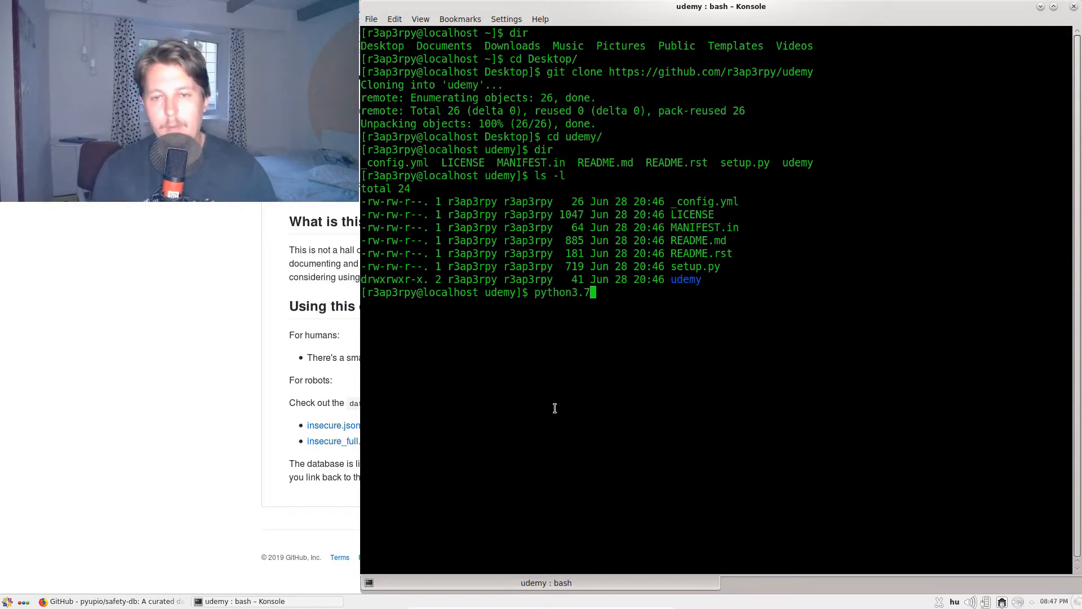
pyautogui.write('-m pip inst')
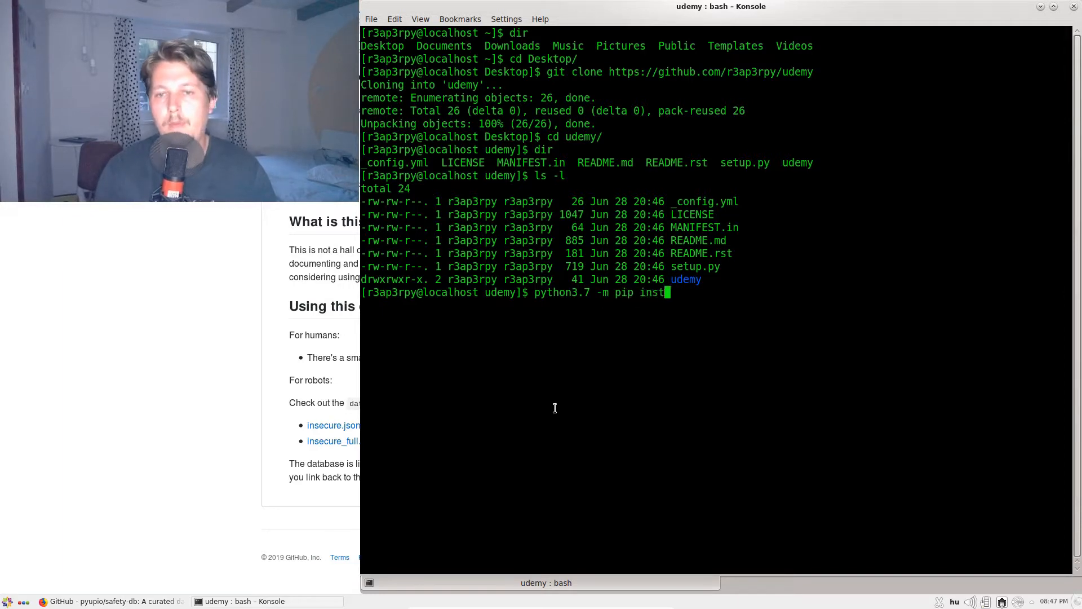
pyautogui.write('all safety')
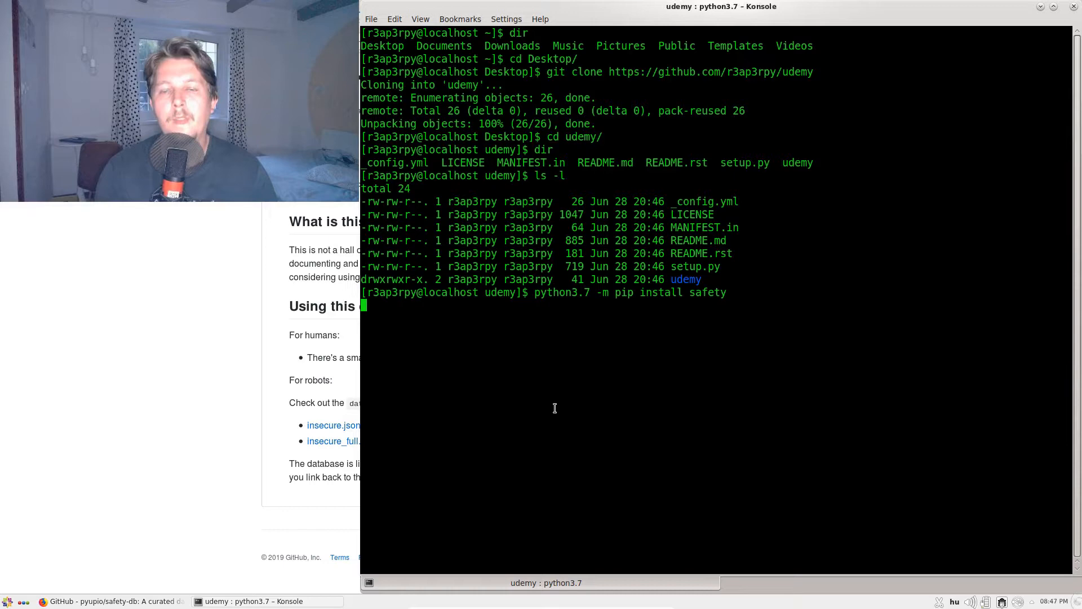
pyautogui.press('Return')
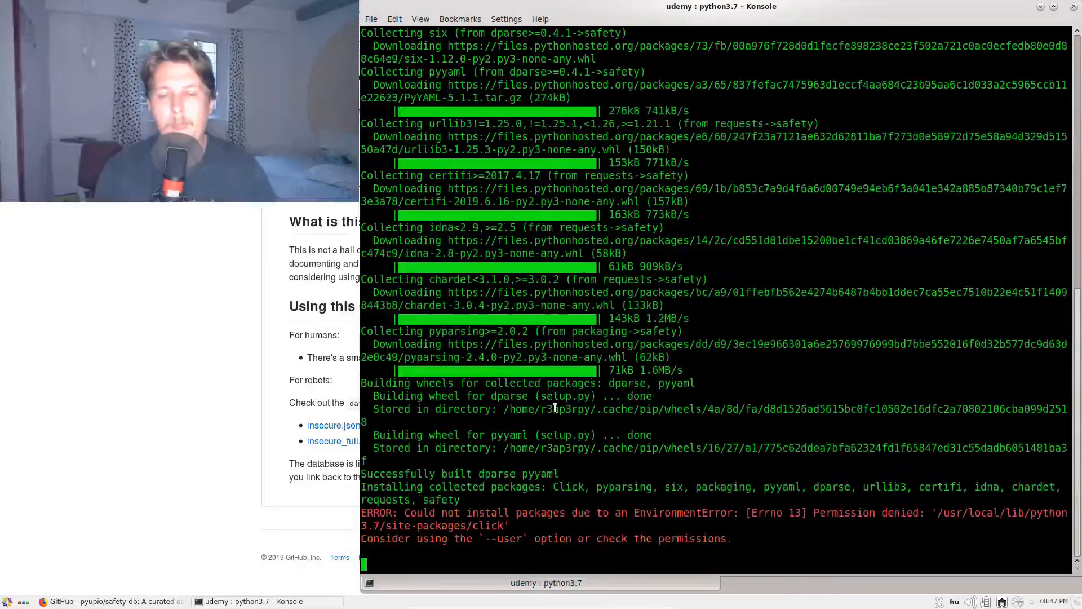
pyautogui.write('python3.7 -m pip install safety')
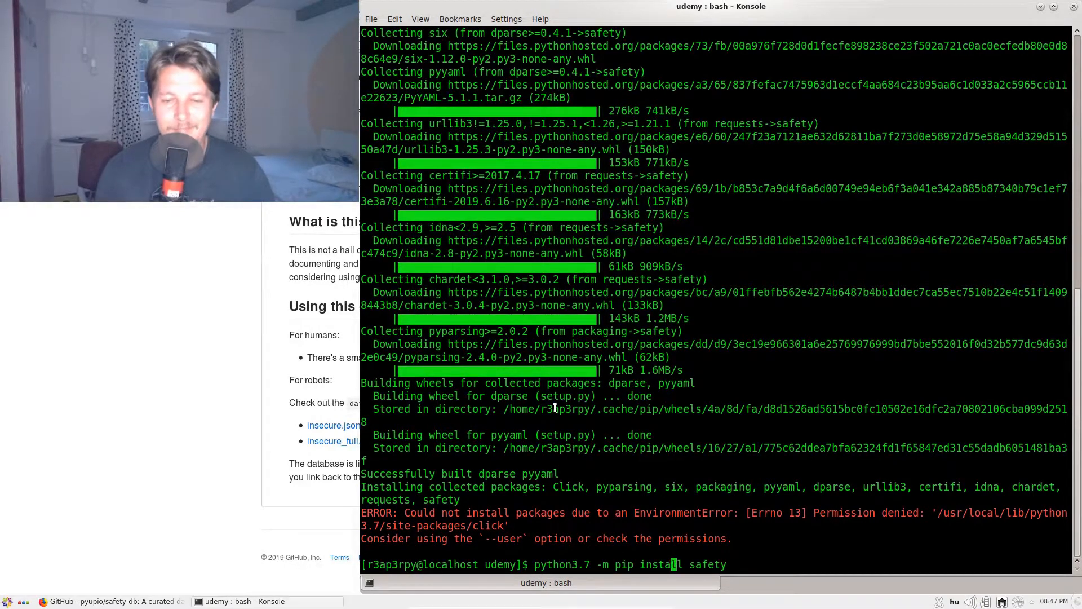
# - Retry installing safety with sudo and as a user package, then start a root shell with 'sudo su -'
pyautogui.write('sudo')
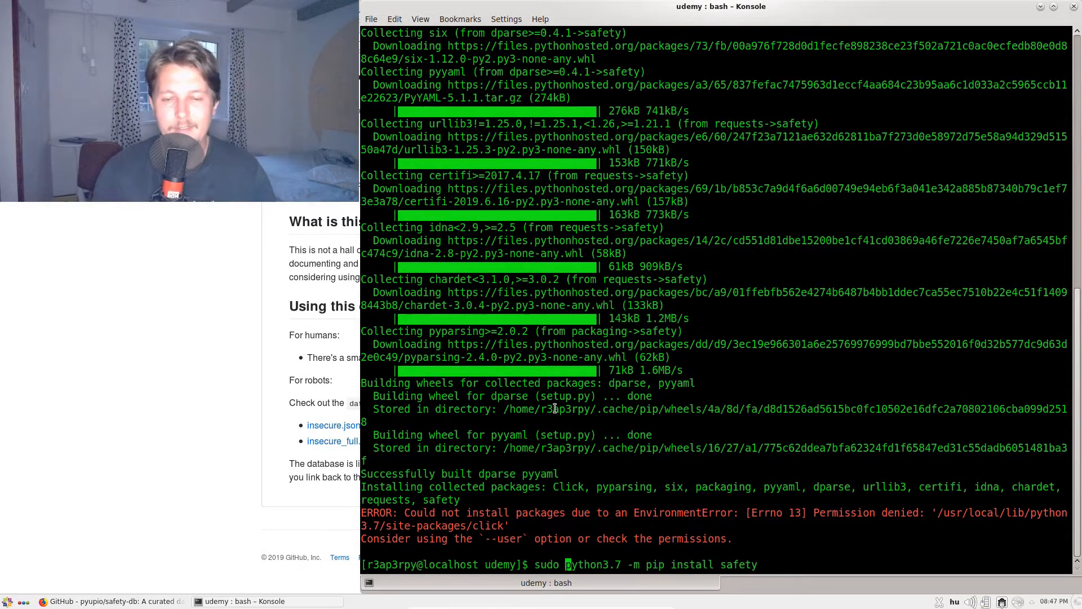
pyautogui.press('Return')
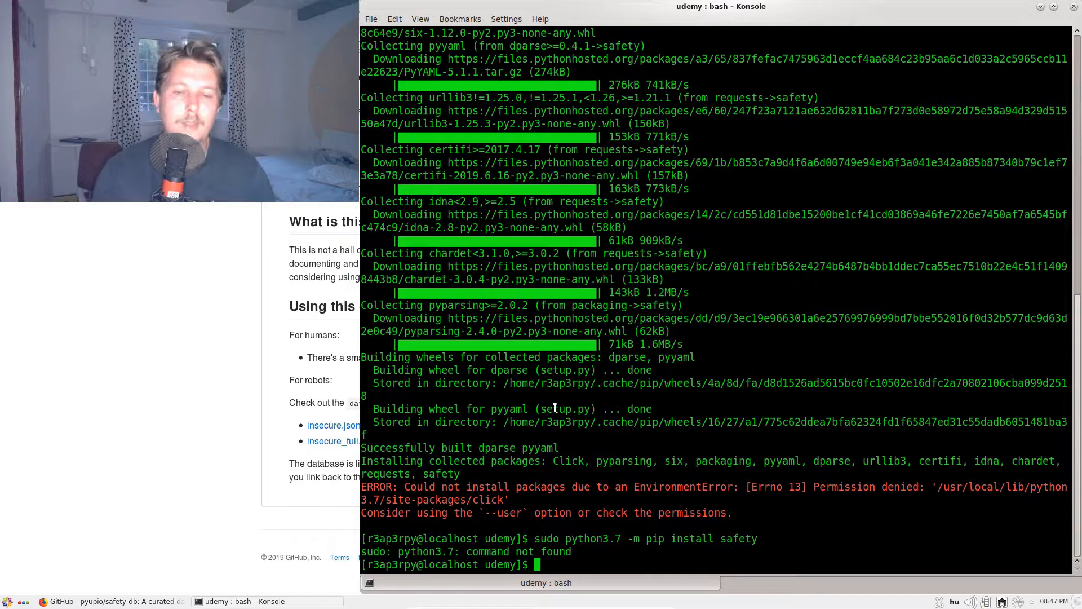
pyautogui.write('sudo python3.7 -m pip install safety')
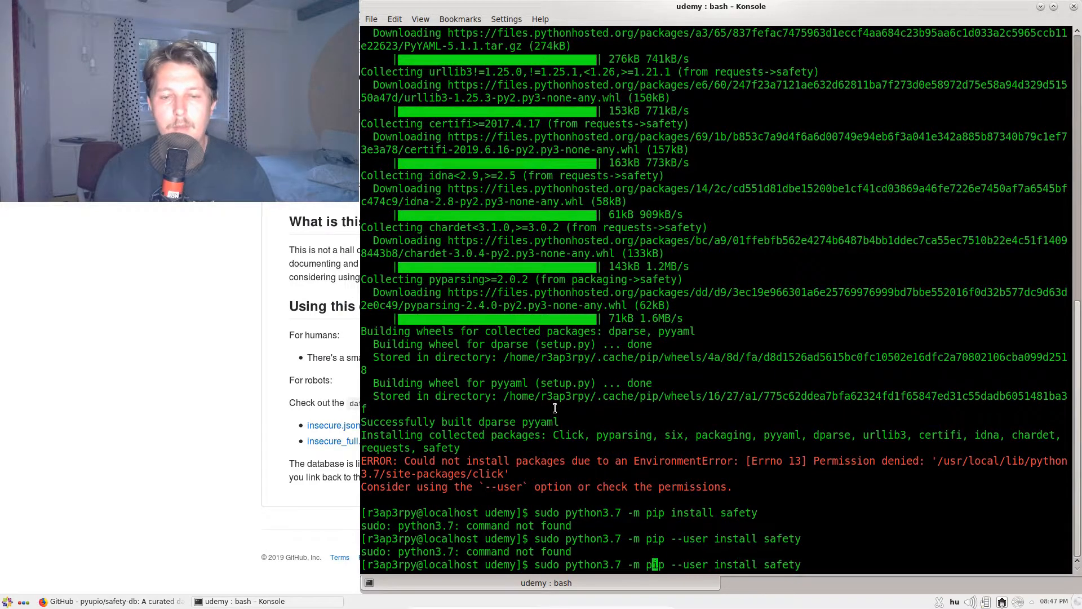
pyautogui.press('Return')
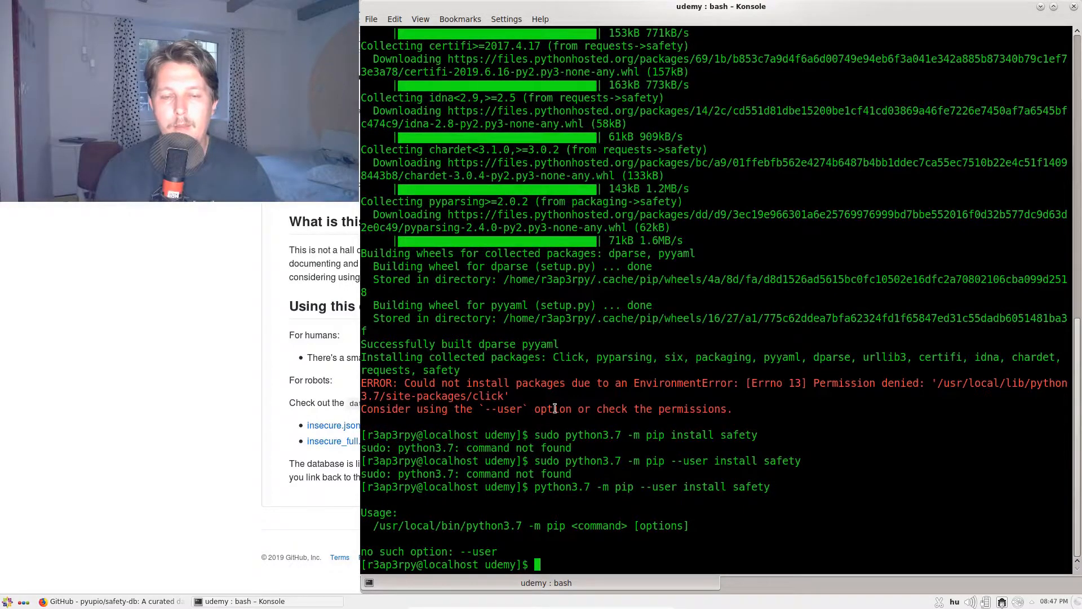
pyautogui.write('sudo su -')
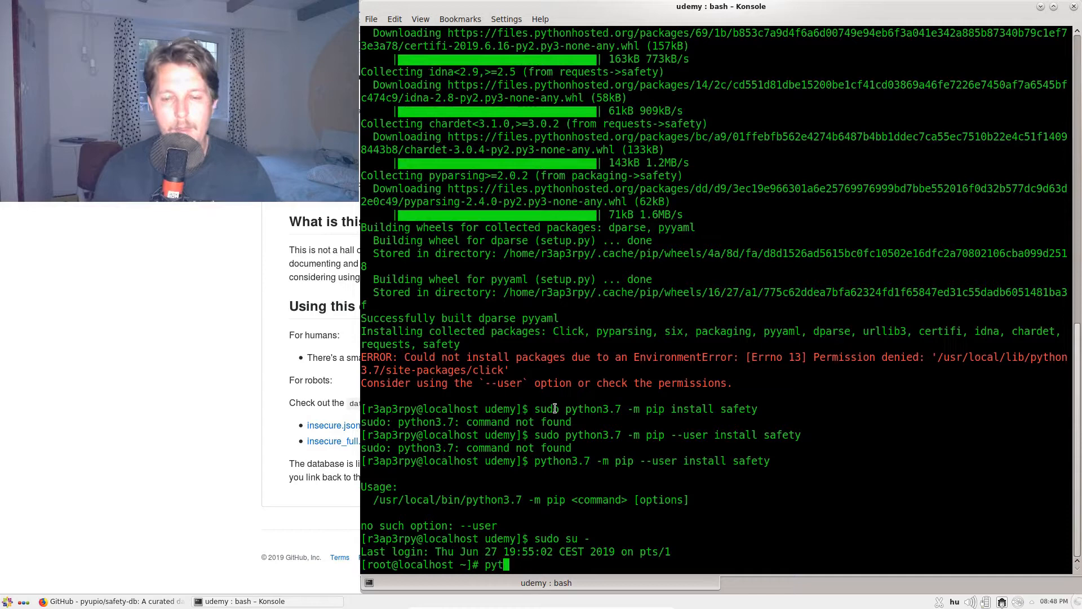
# - As root, run 'python3.7 -m pip install safety'
pyautogui.write('hon3.7')
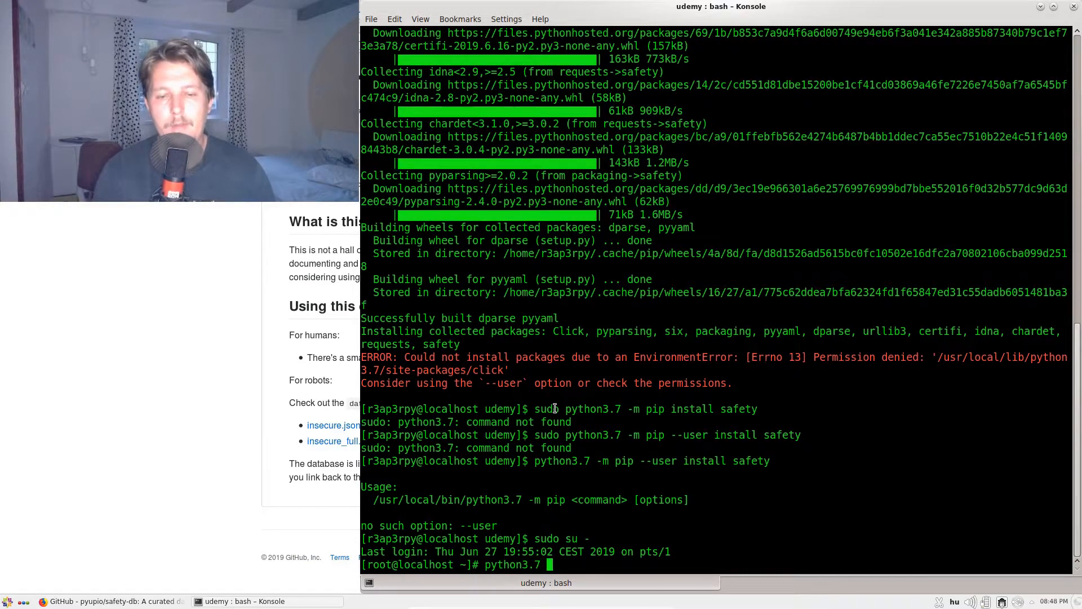
pyautogui.write('-m pip')
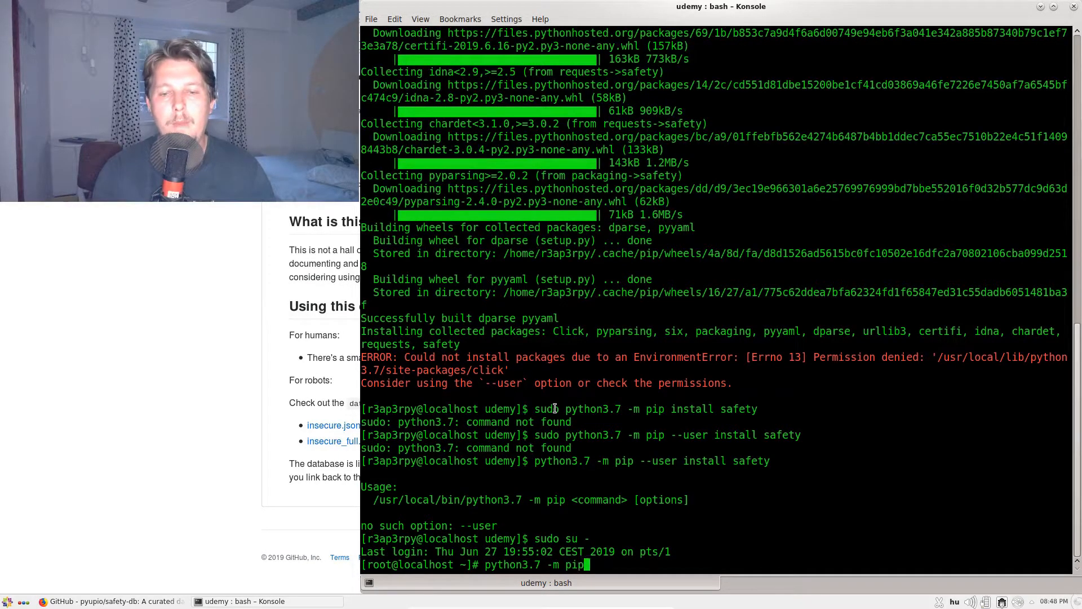
pyautogui.write('install safet')
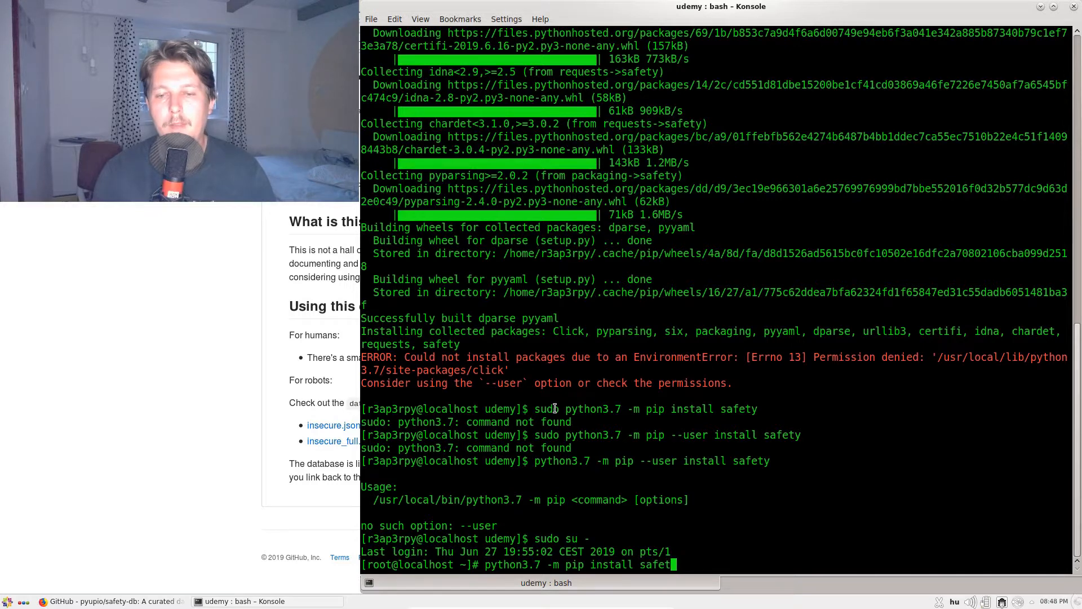
pyautogui.press('Return')
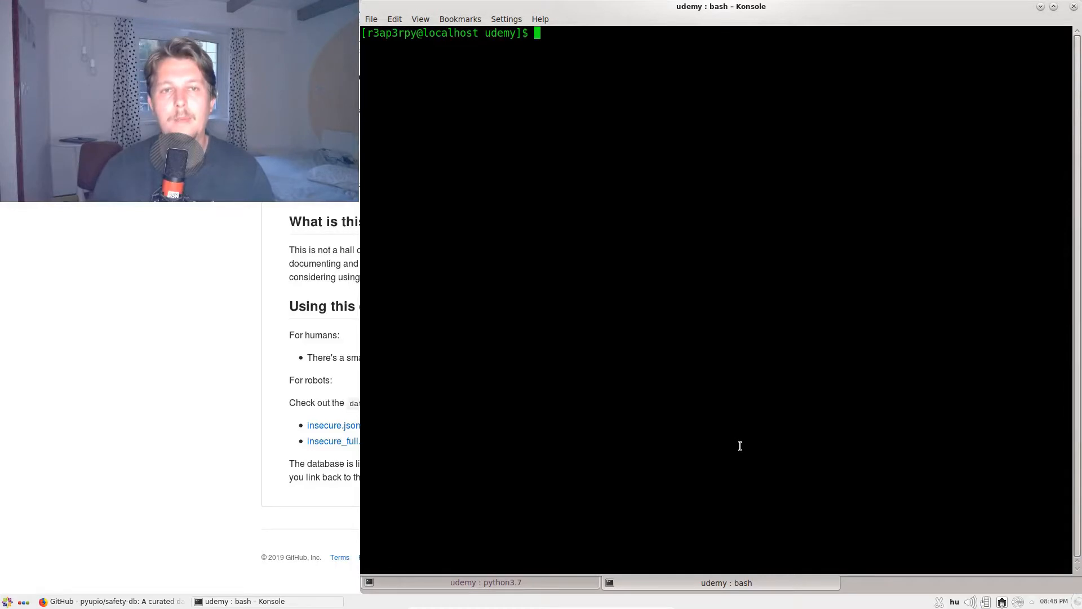
# - Confirm safety 1.8.5 installed in the root session, then return to the udemy session
pyautogui.write('cd')
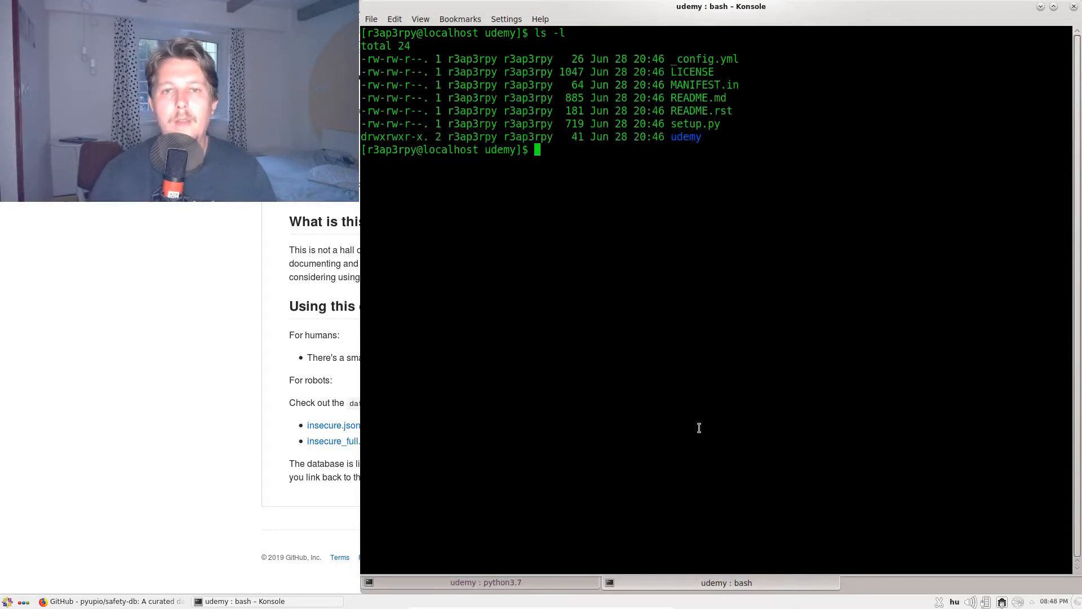
pyautogui.click(486, 582)
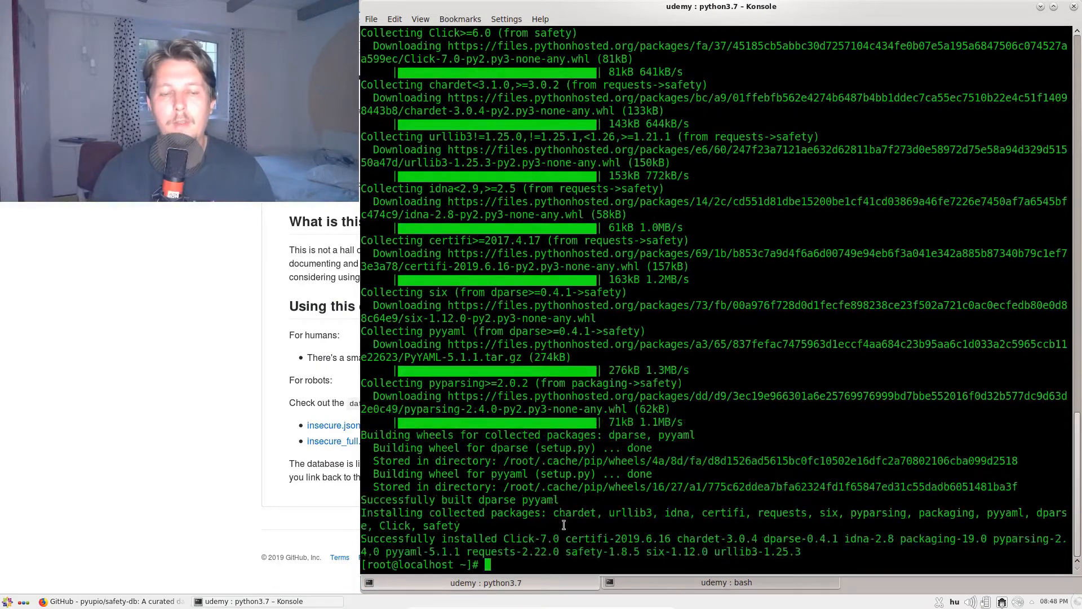
pyautogui.click(720, 582)
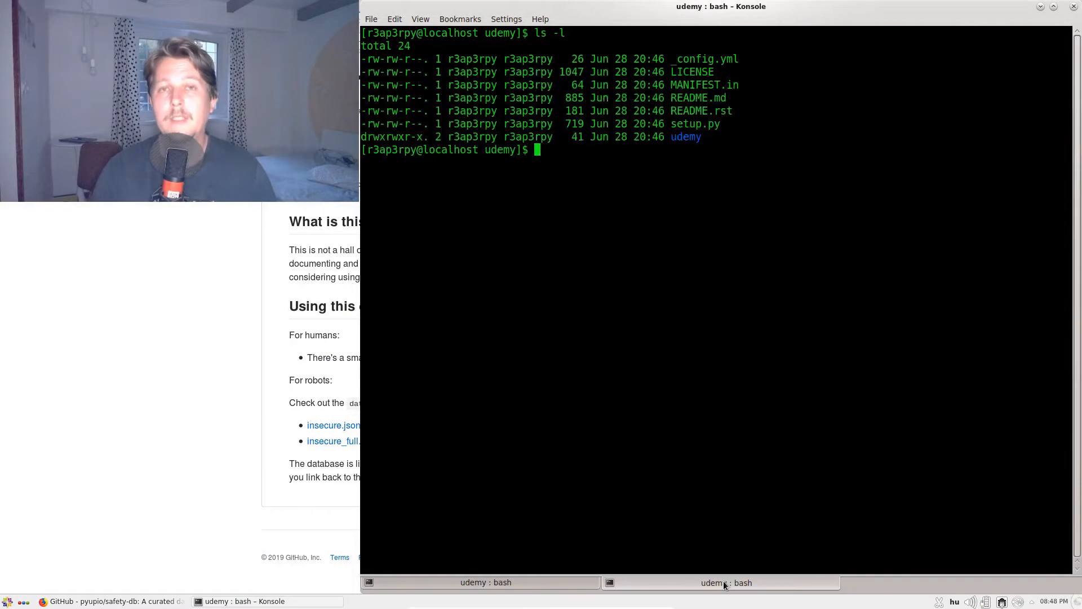
# - Review the safety check usage example in the safety project page README
pyautogui.click(111, 601)
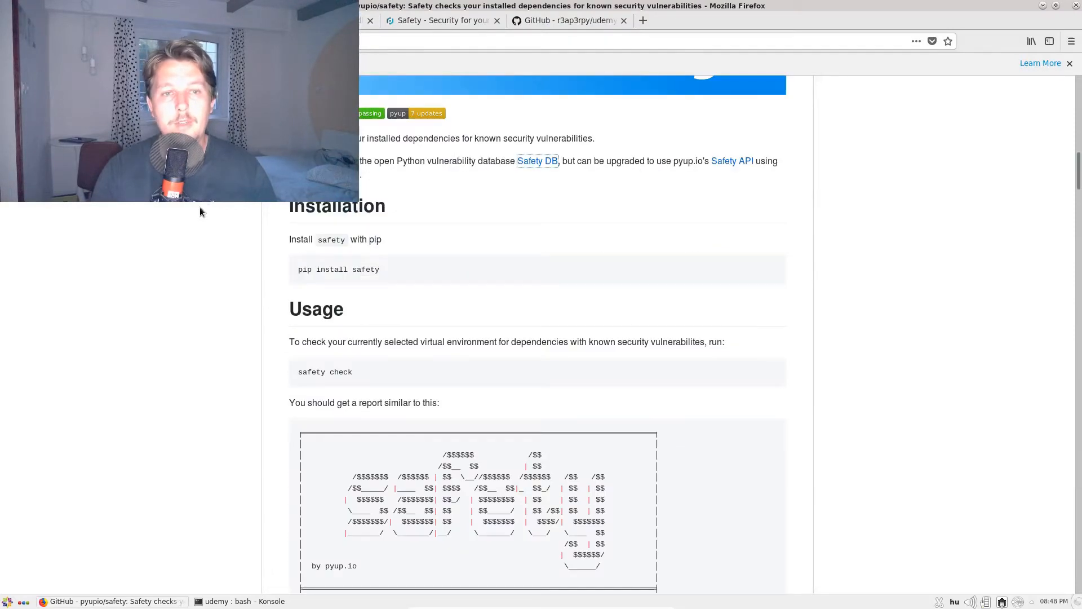
pyautogui.scroll(-3)
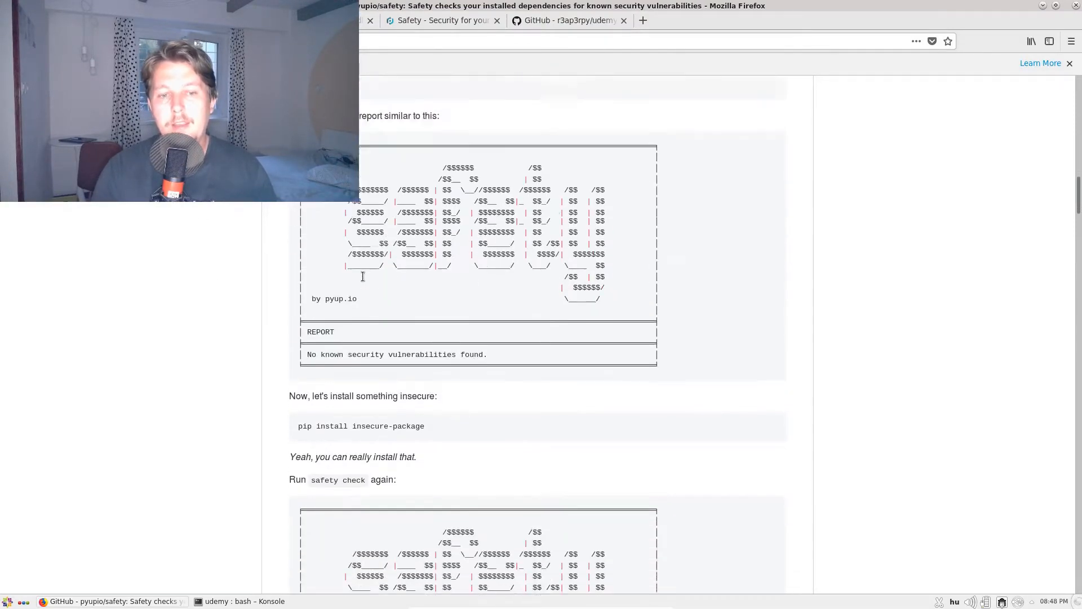
pyautogui.scroll(-3)
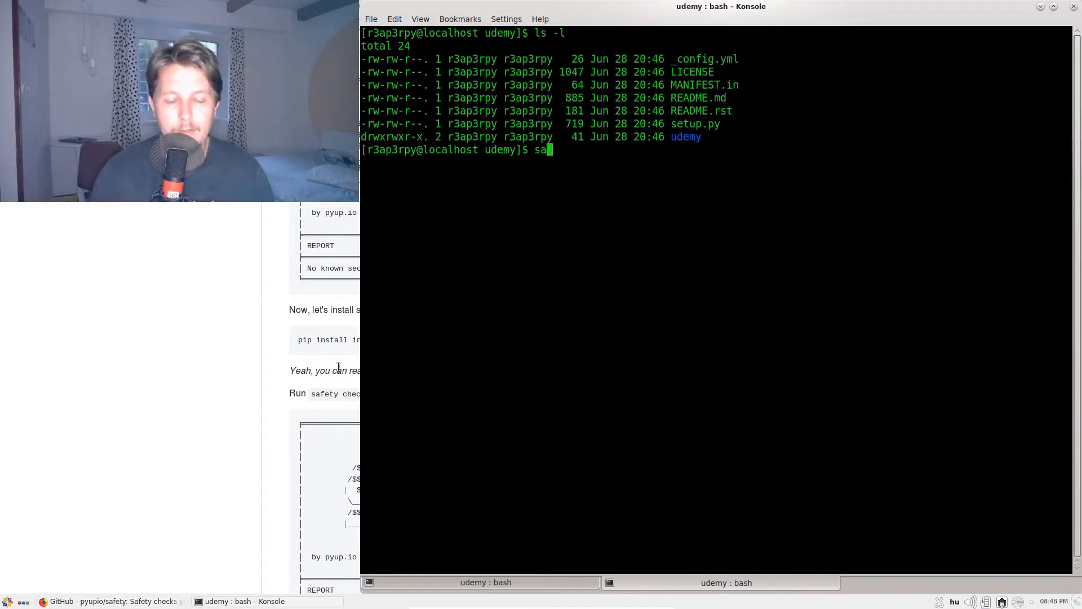
# - Run 'safety check', reporting 15 packages checked and no known vulnerabilities
pyautogui.write('fety check')
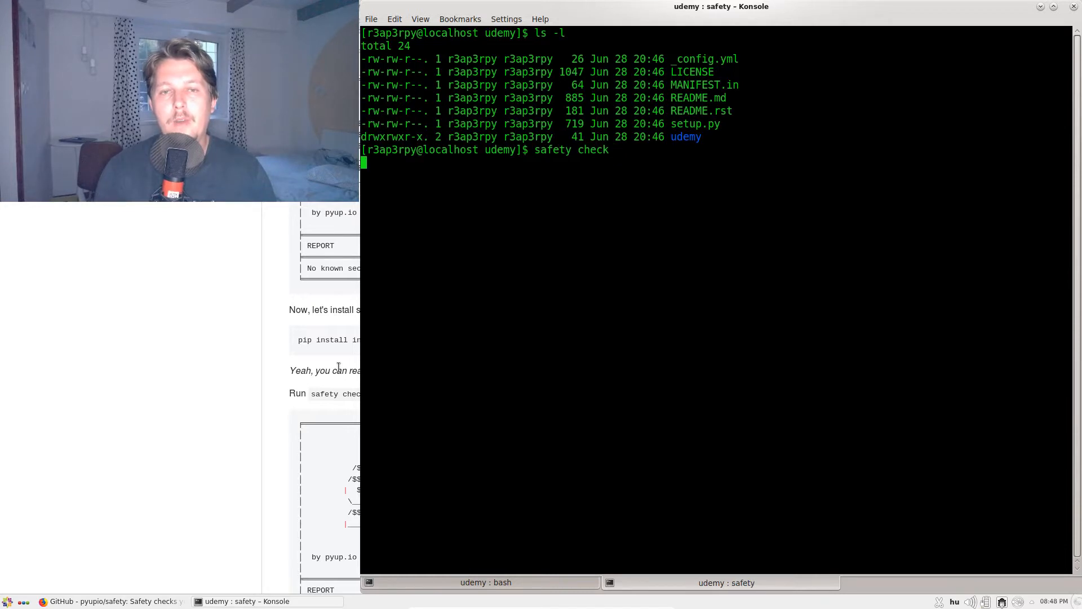
pyautogui.press('Return')
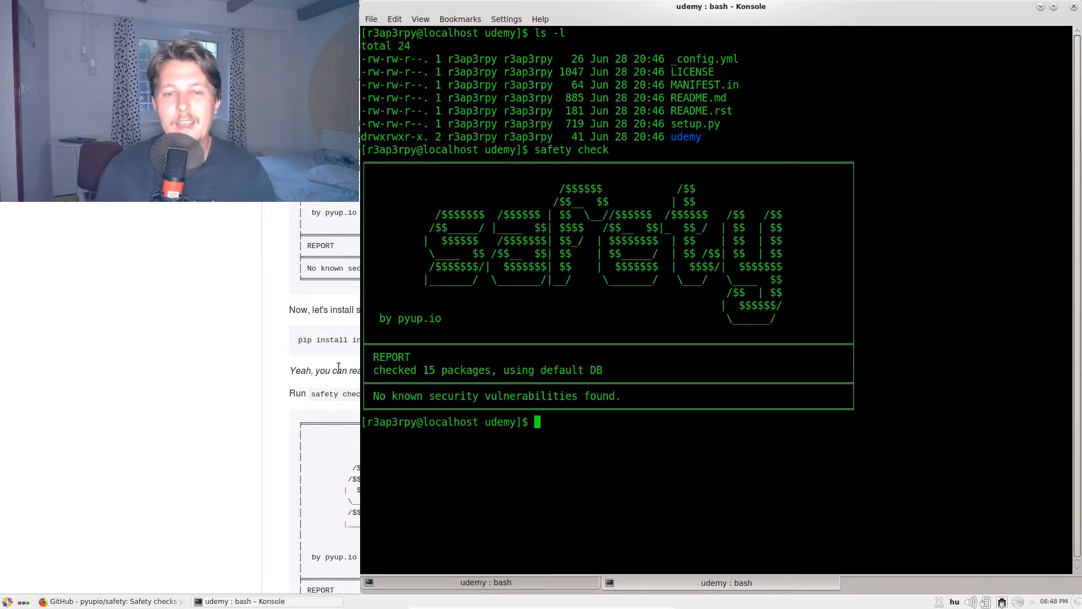